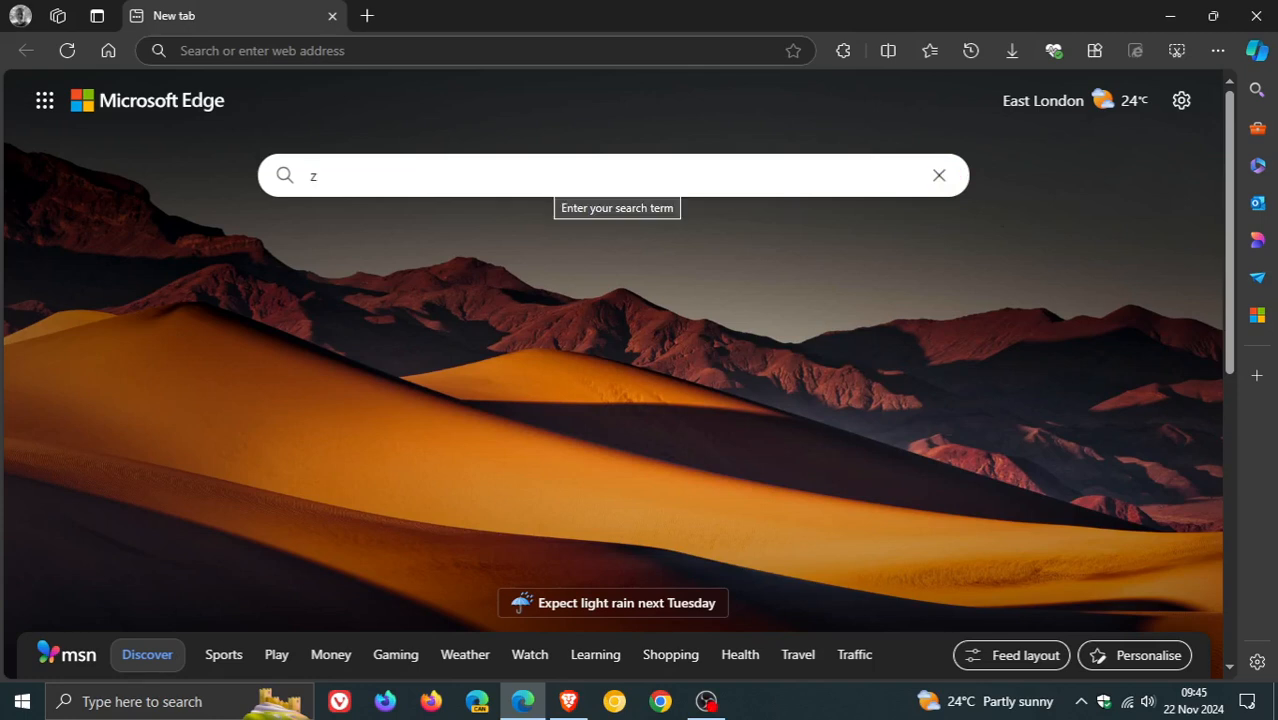
{"action": "mouse_move", "coordinate": [948, 442]}
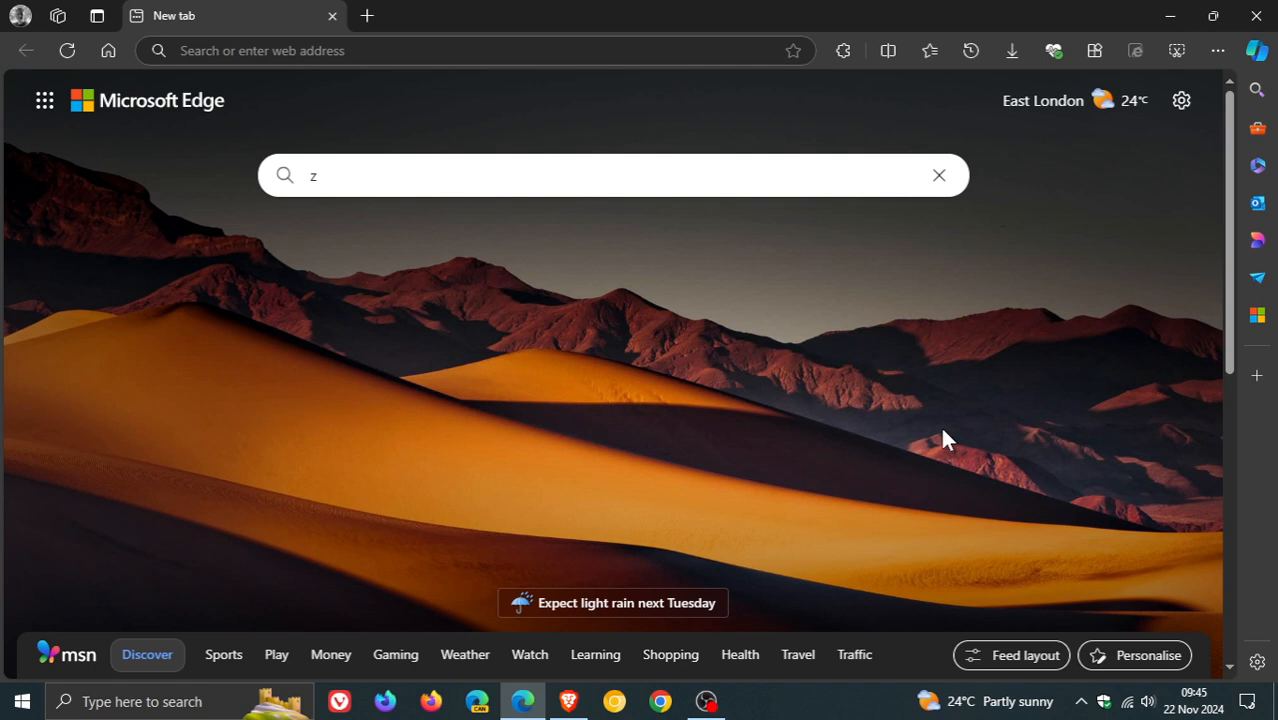
{"action": "mouse_move", "coordinate": [1048, 424]}
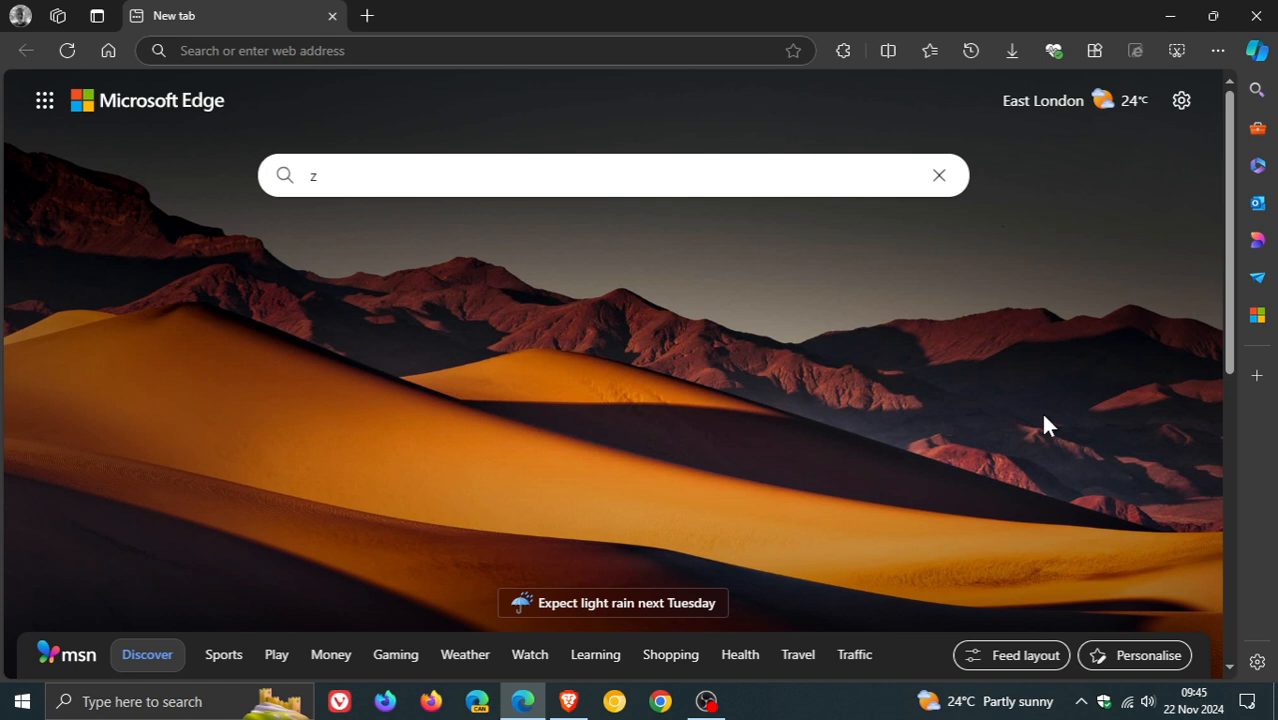
{"action": "mouse_move", "coordinate": [1172, 146]}
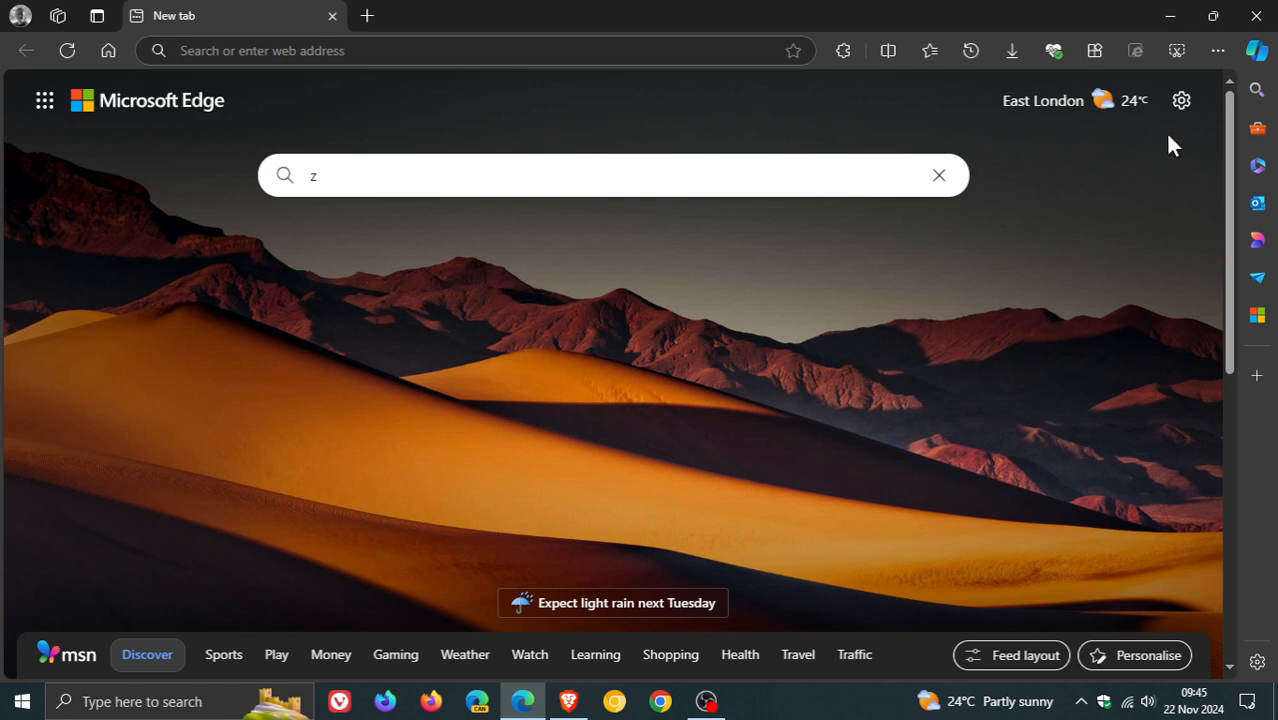
Step: View About Microsoft Edge, confirming version 131.0.2903.63 is up to date
{"action": "left_click", "coordinate": [1218, 50]}
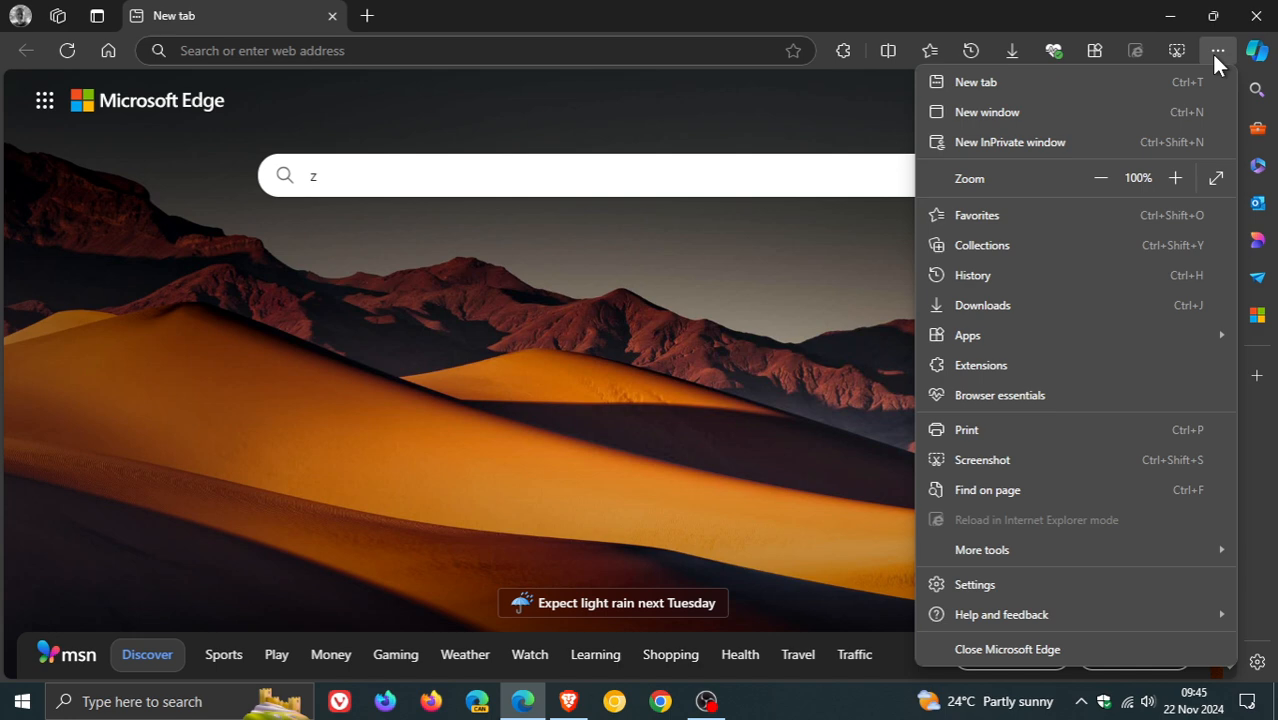
{"action": "mouse_move", "coordinate": [1040, 614]}
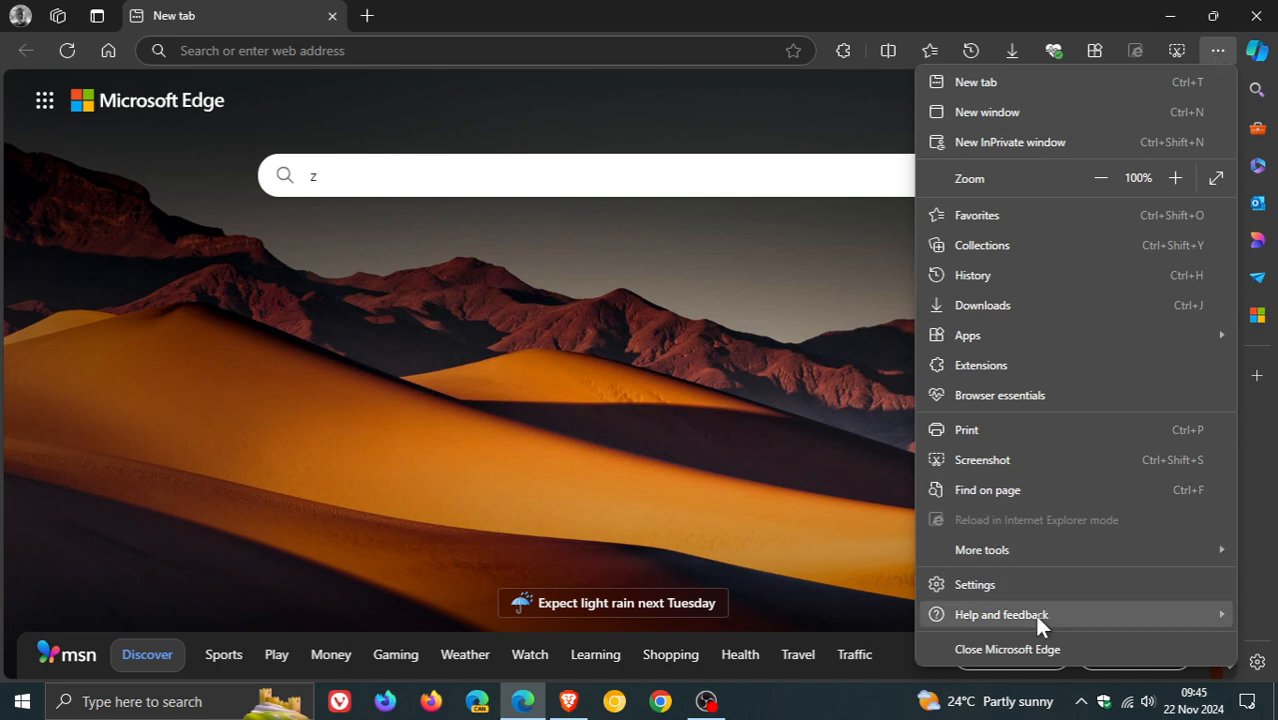
{"action": "left_click", "coordinate": [1000, 614]}
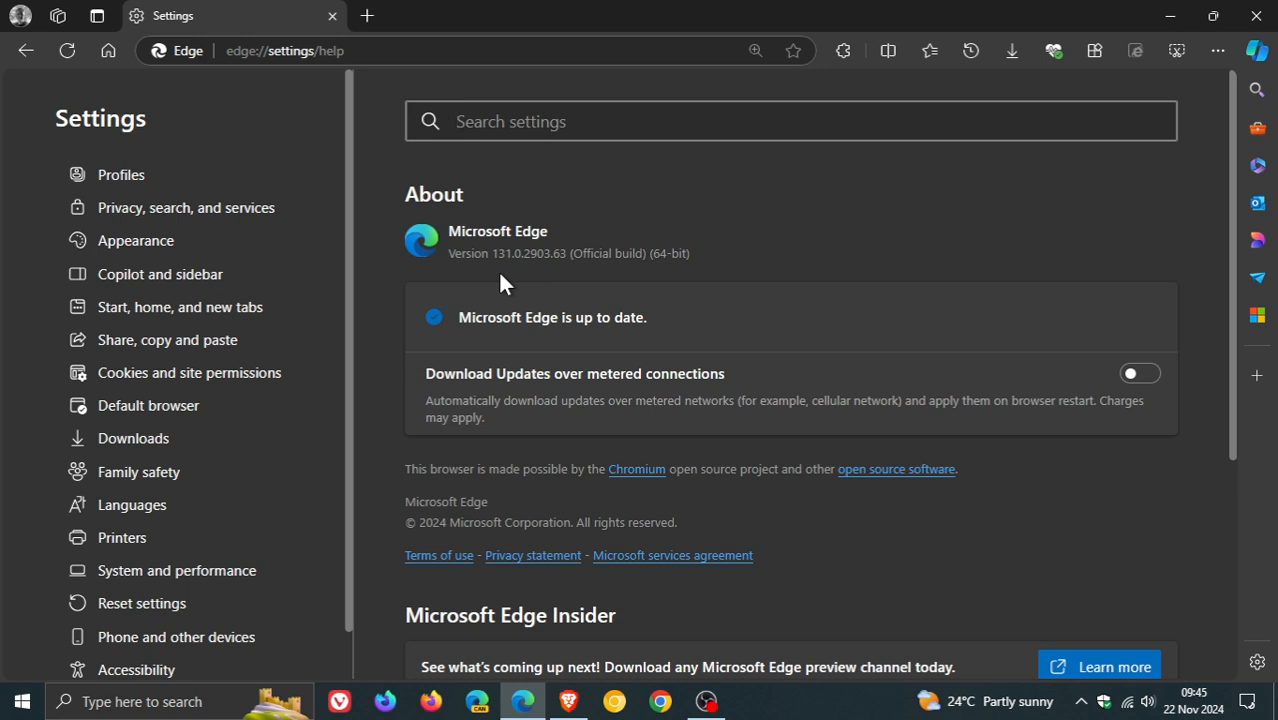
{"action": "mouse_move", "coordinate": [536, 280]}
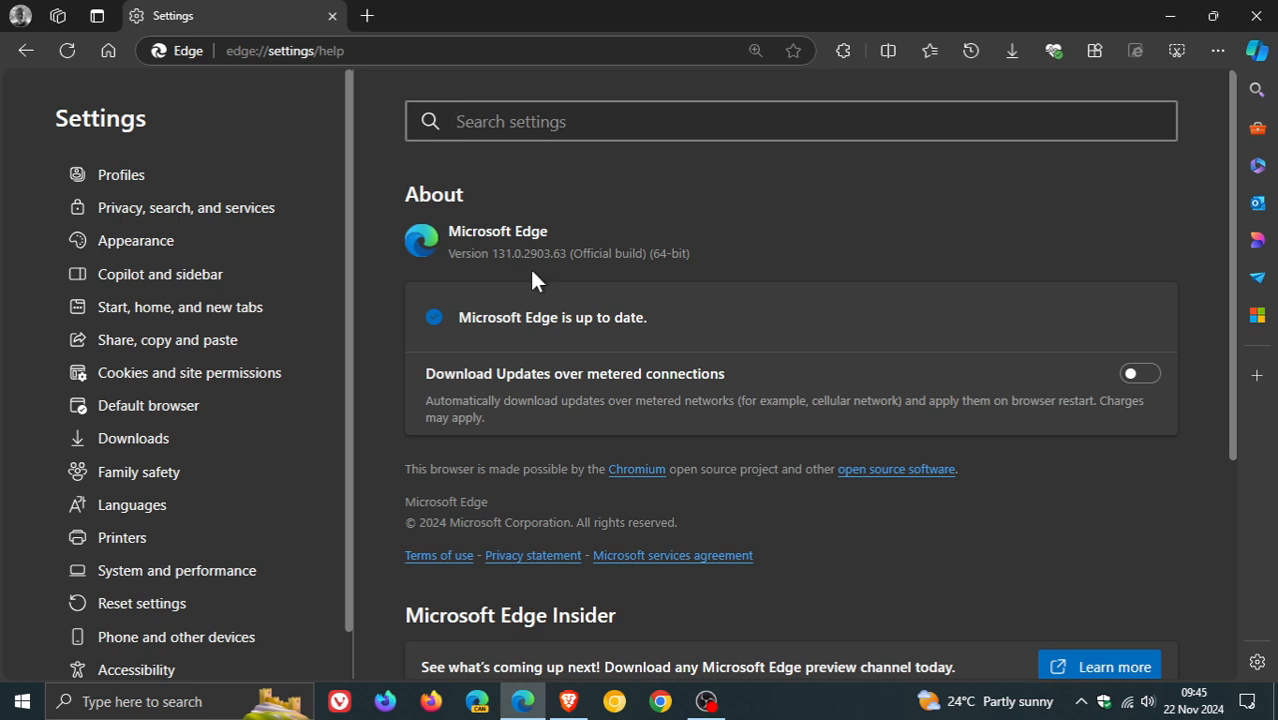
{"action": "mouse_move", "coordinate": [568, 278]}
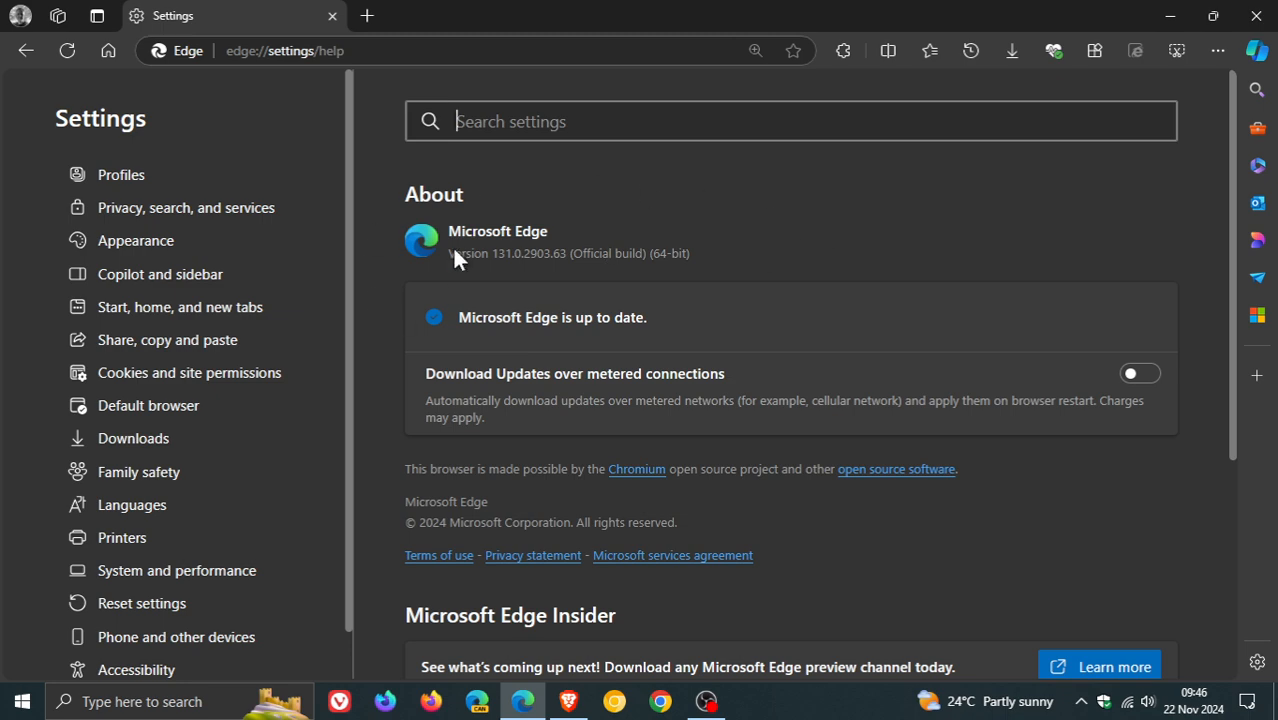
{"action": "mouse_move", "coordinate": [456, 258]}
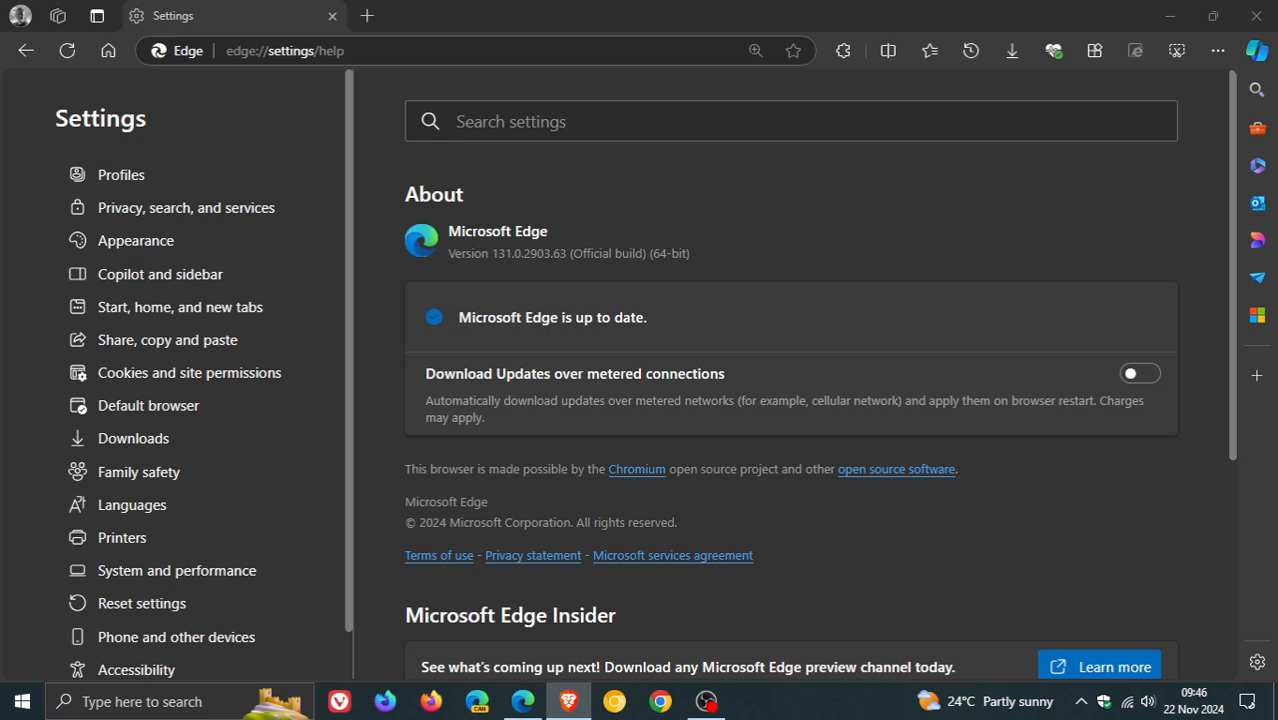
{"action": "mouse_move", "coordinate": [560, 294]}
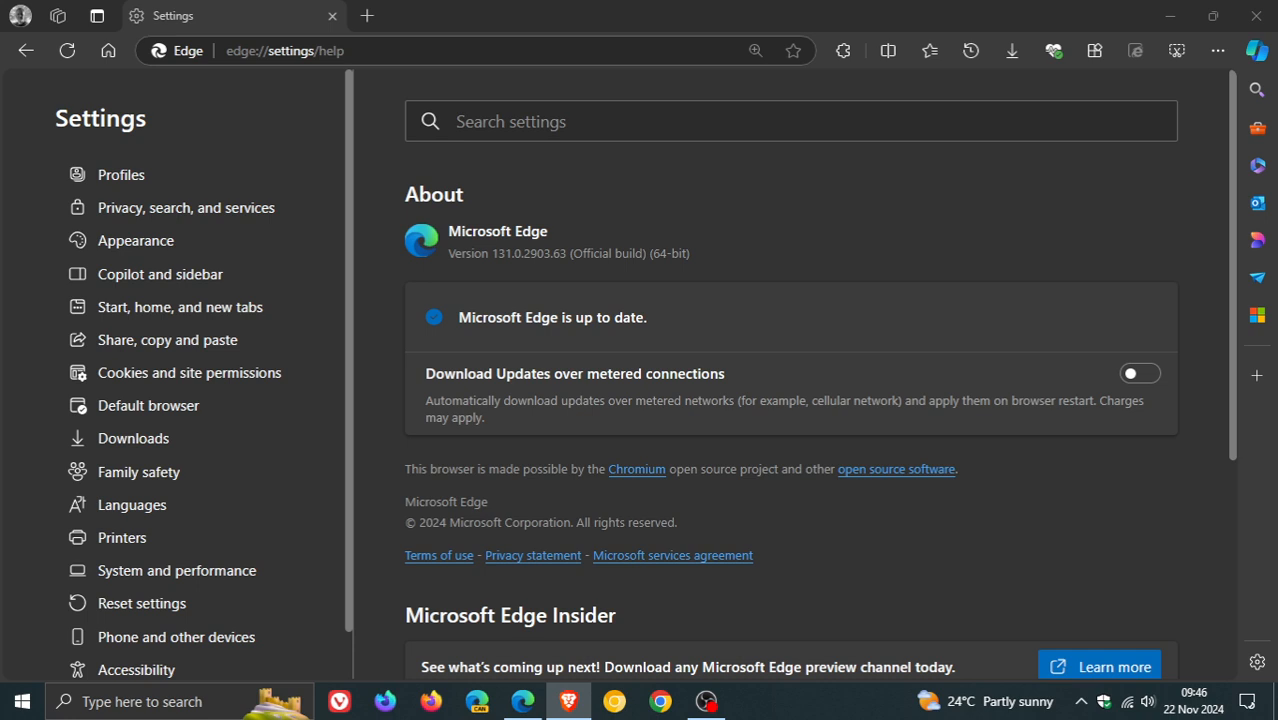
{"action": "mouse_move", "coordinate": [868, 264]}
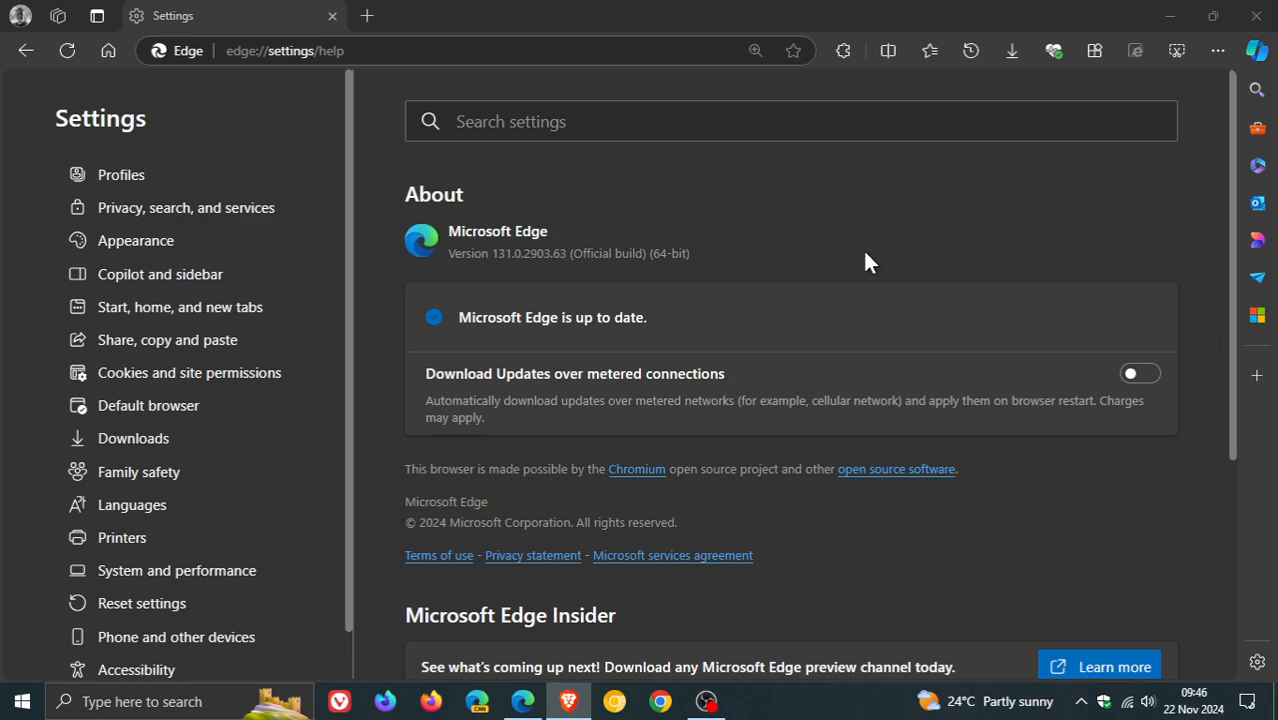
{"action": "mouse_move", "coordinate": [108, 52]}
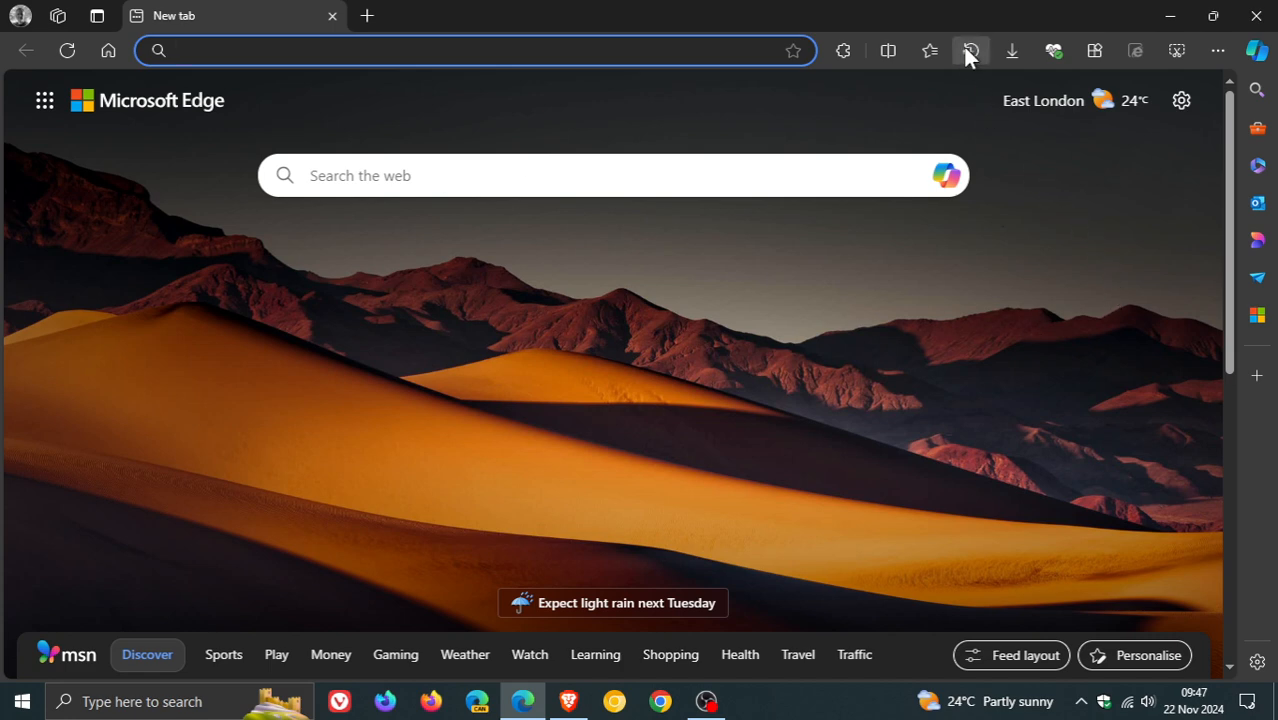
Step: Review the Delete browsing data choices, dismiss them without clearing, and close Settings
{"action": "left_click", "coordinate": [1216, 50]}
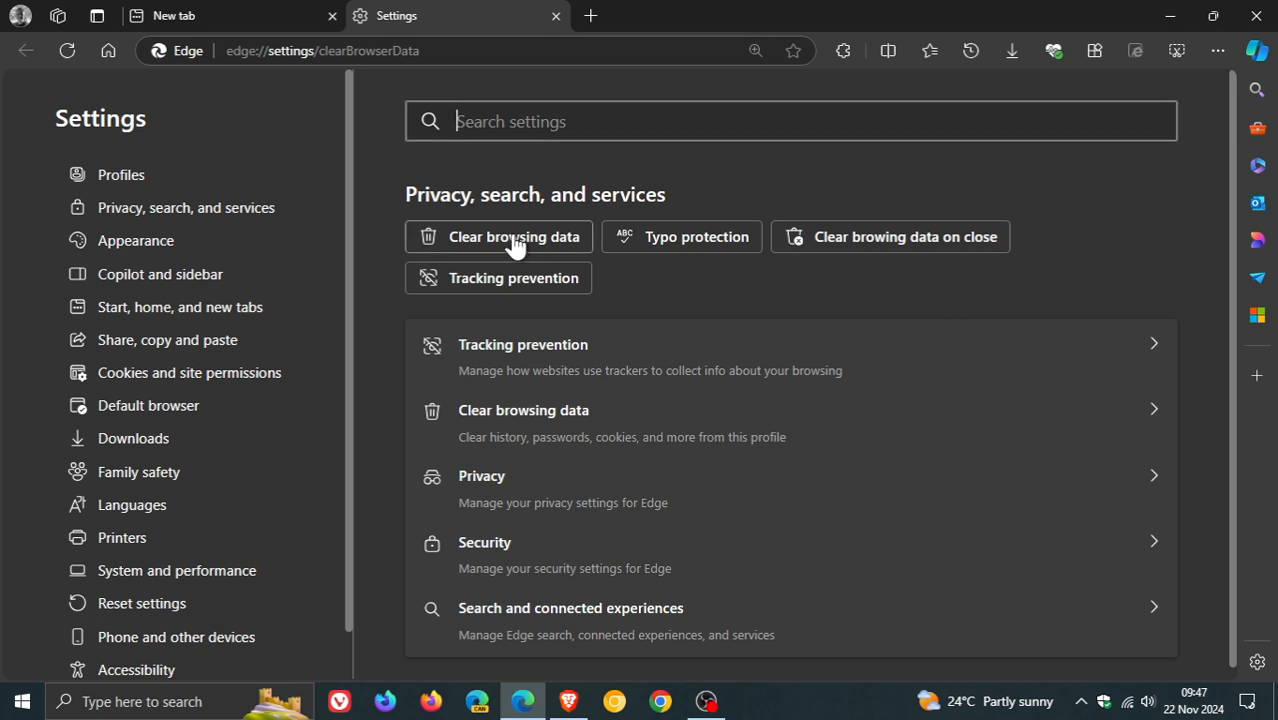
{"action": "left_click", "coordinate": [512, 236]}
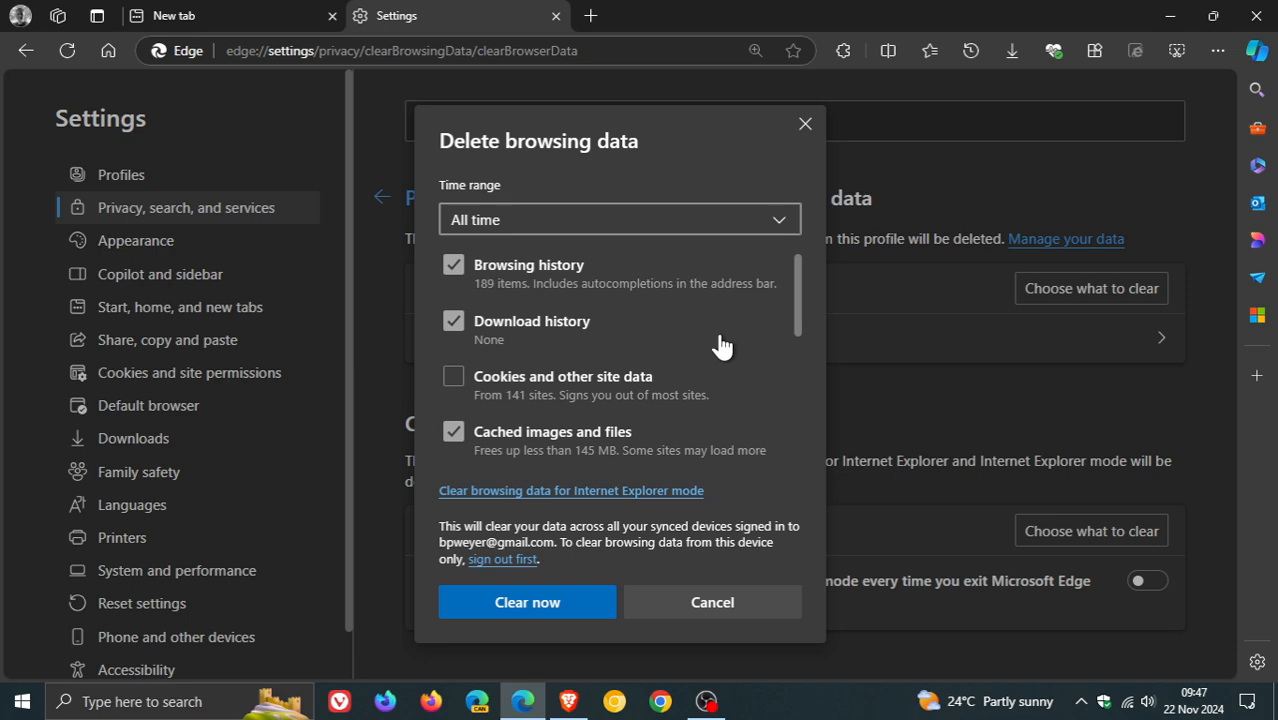
{"action": "mouse_move", "coordinate": [750, 356]}
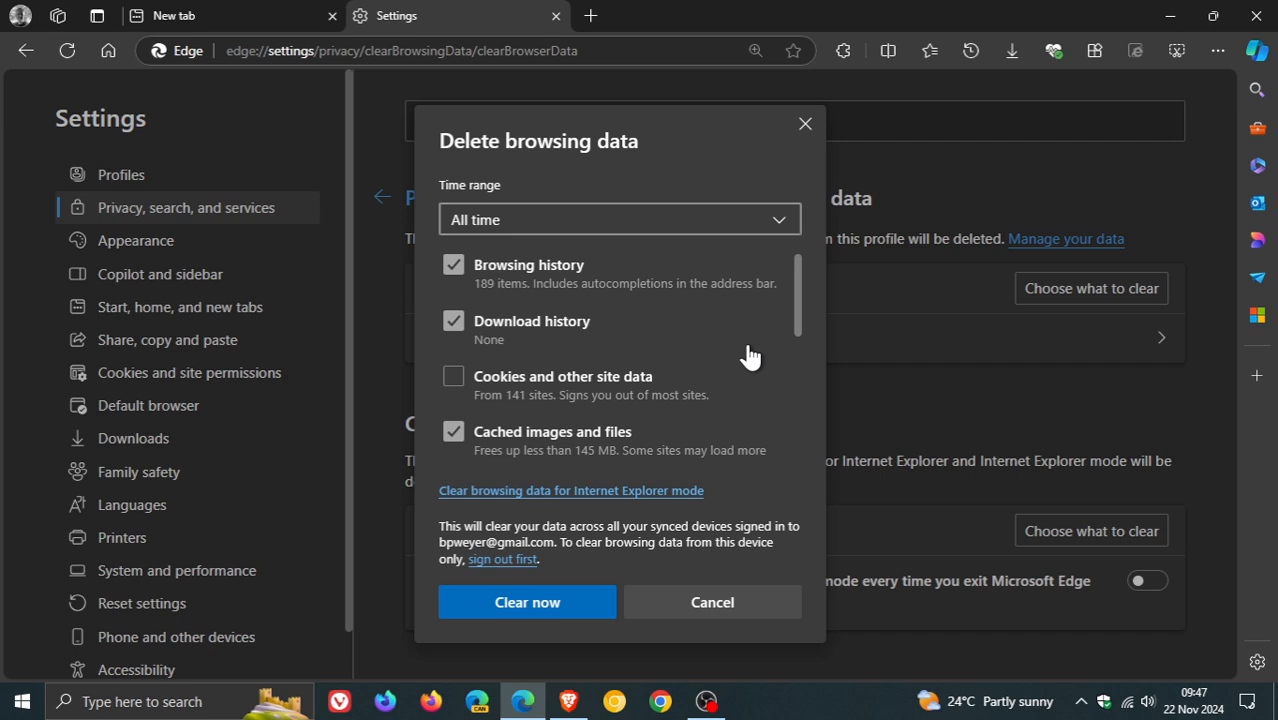
{"action": "mouse_move", "coordinate": [528, 602]}
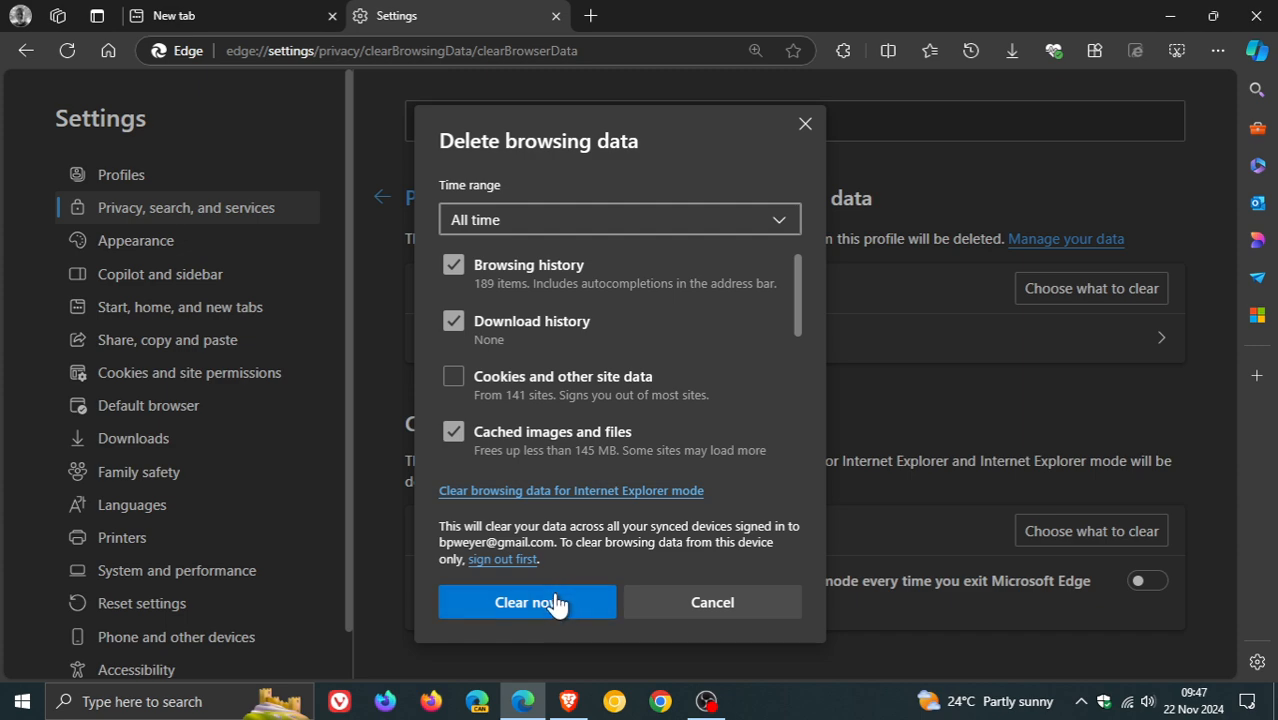
{"action": "mouse_move", "coordinate": [804, 124]}
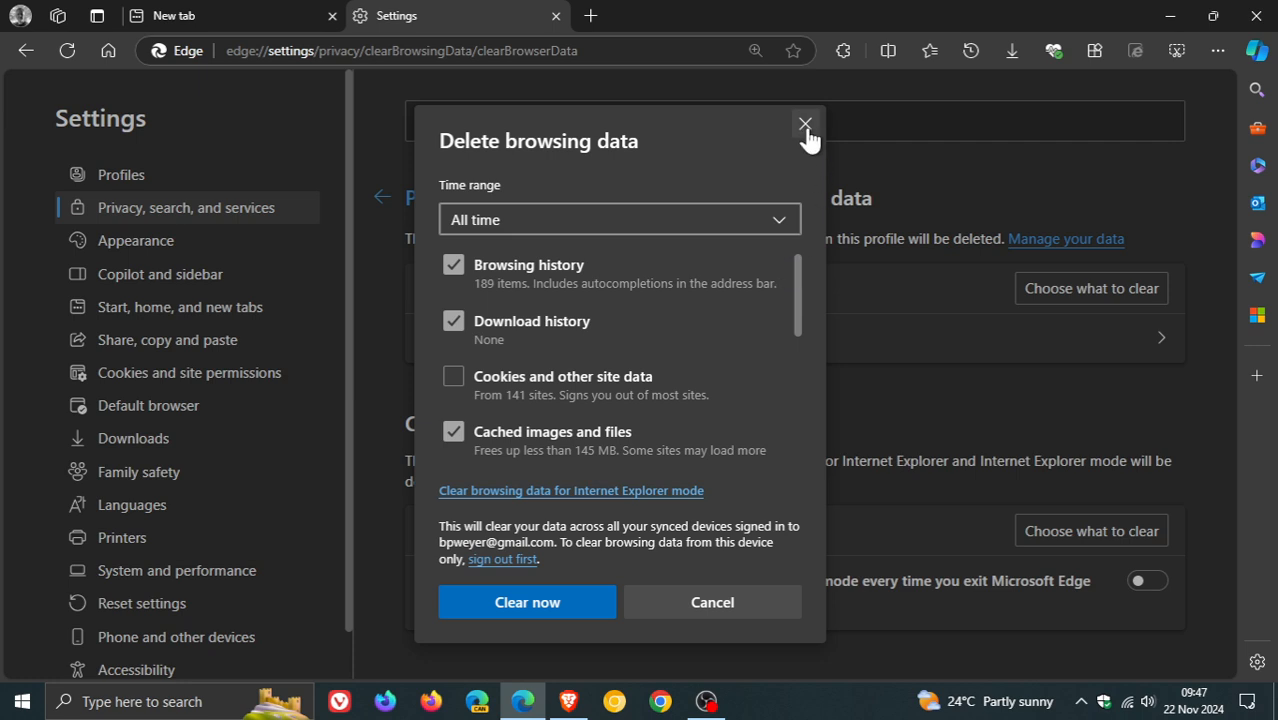
{"action": "left_click", "coordinate": [804, 124]}
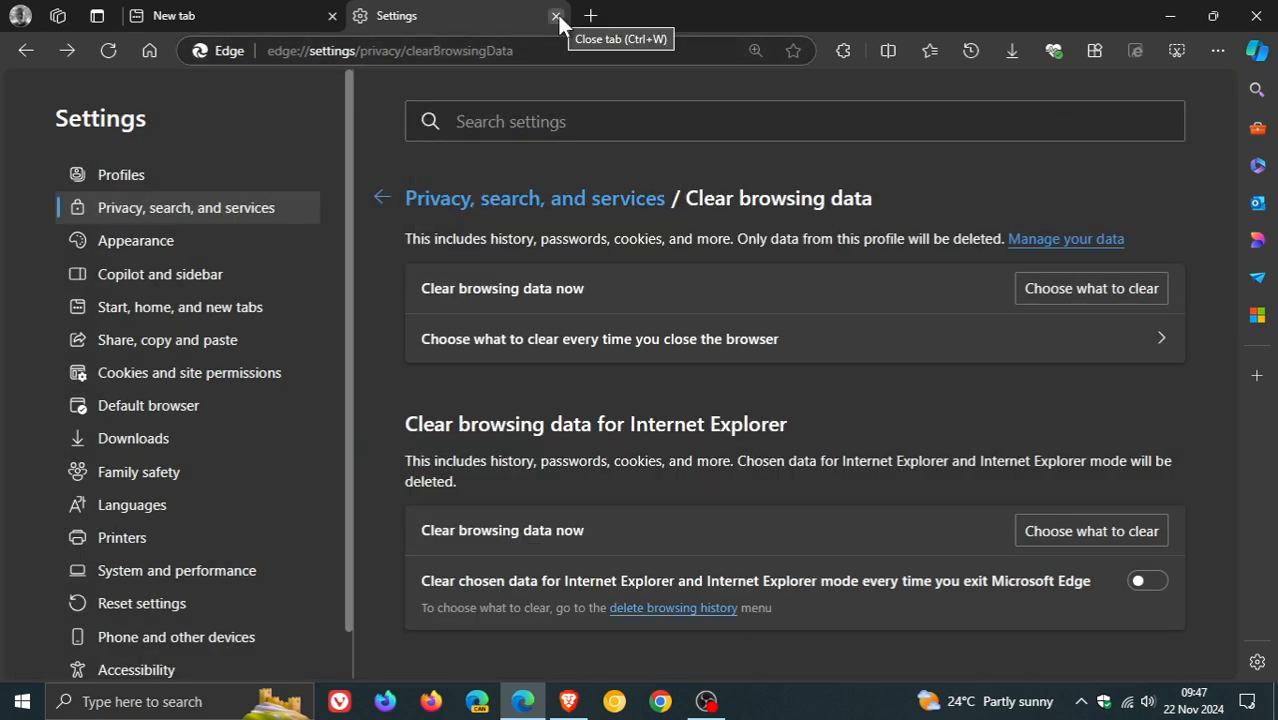
{"action": "left_click", "coordinate": [556, 16]}
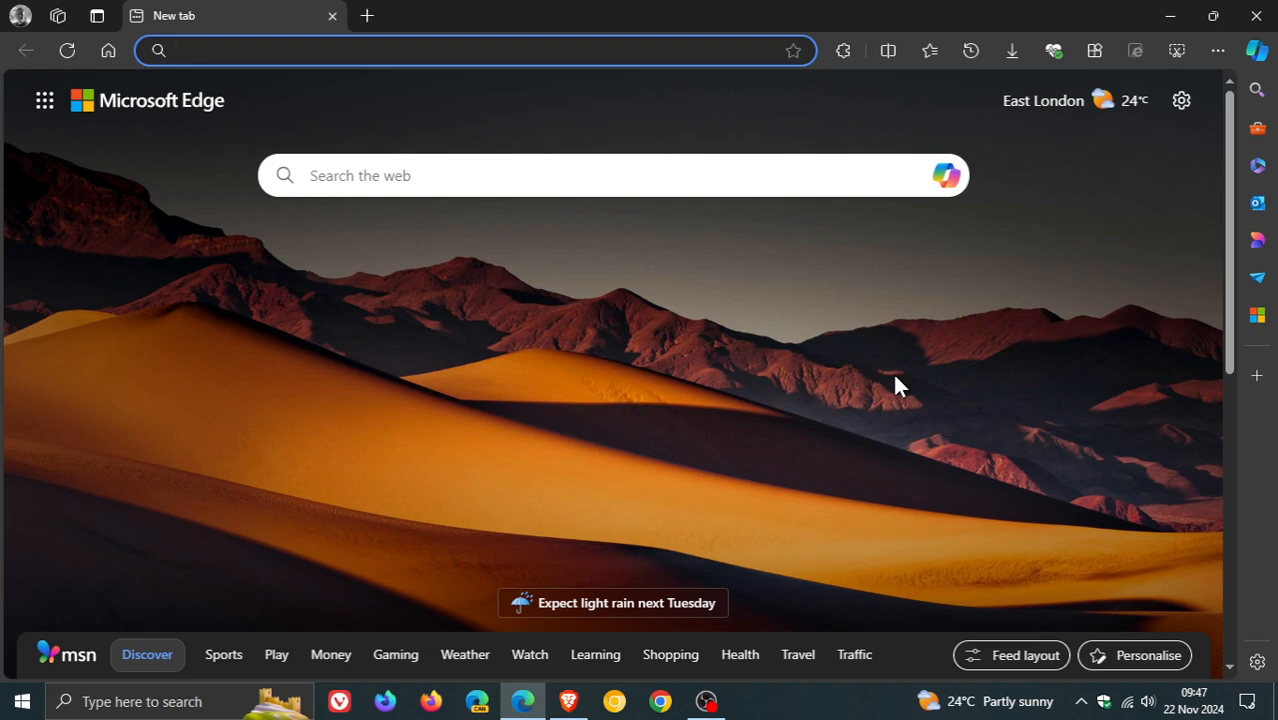
{"action": "mouse_move", "coordinate": [1044, 100]}
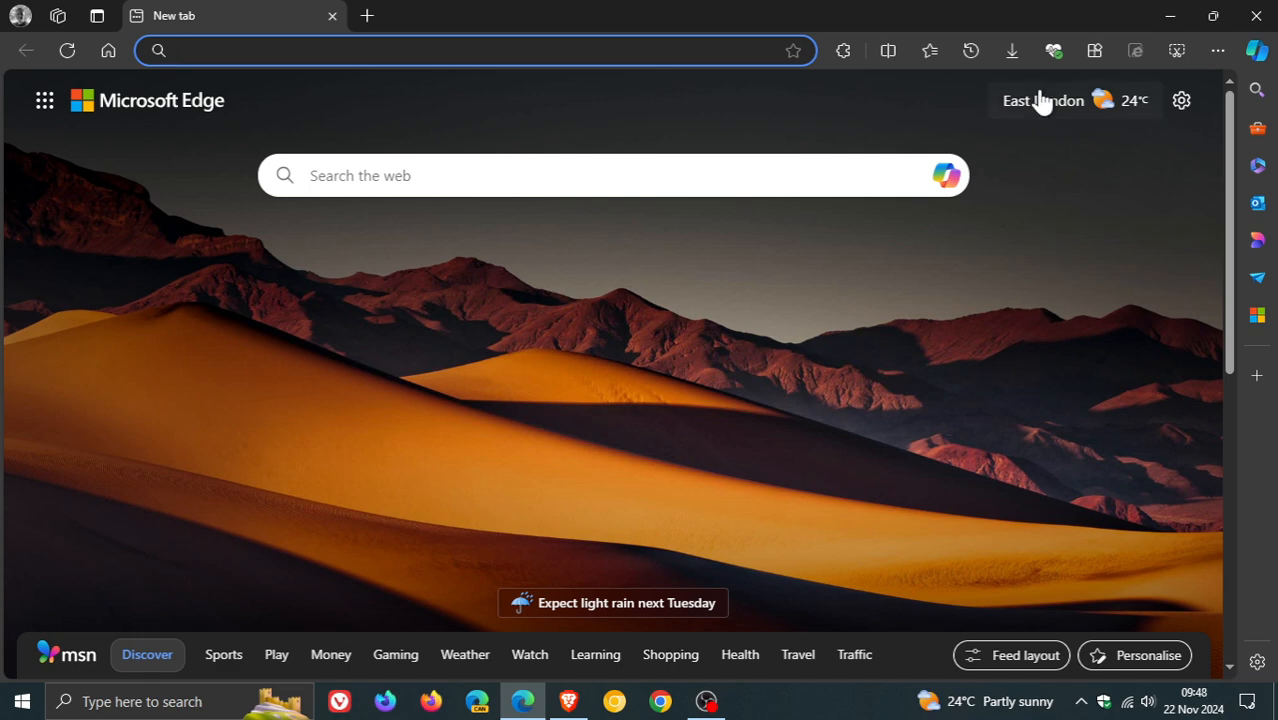
{"action": "mouse_move", "coordinate": [1012, 50]}
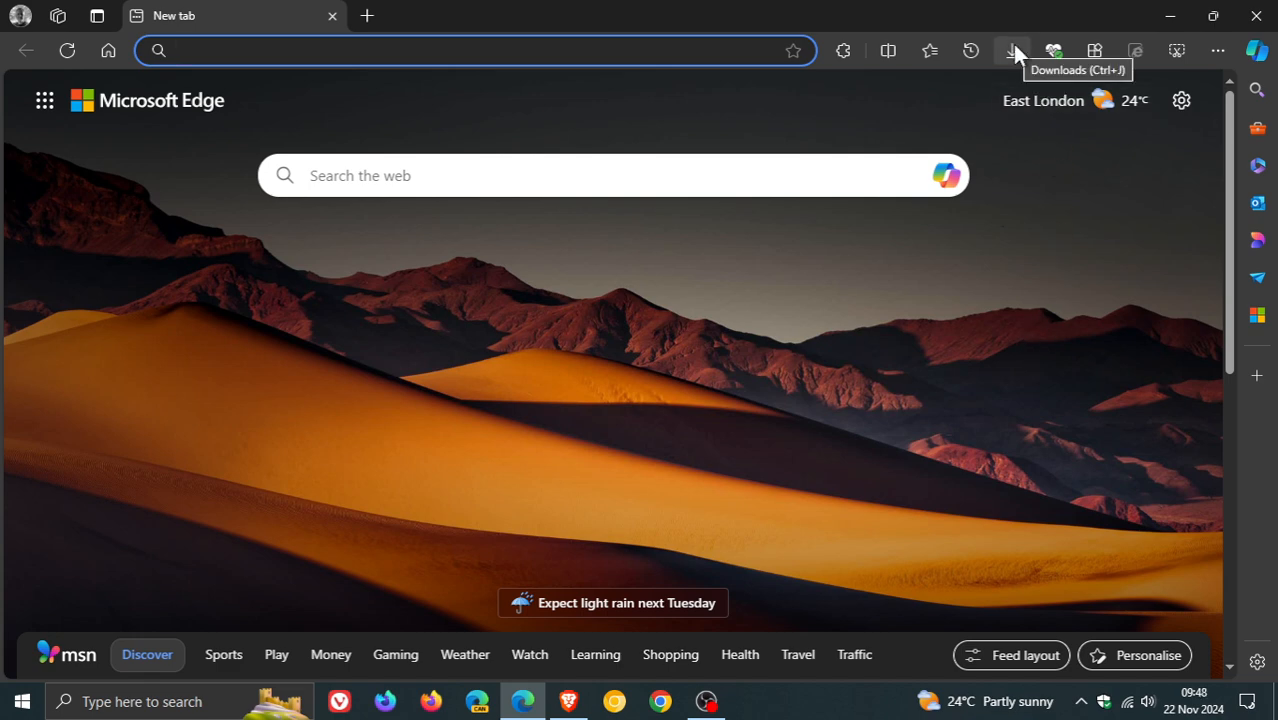
{"action": "left_click", "coordinate": [1012, 50]}
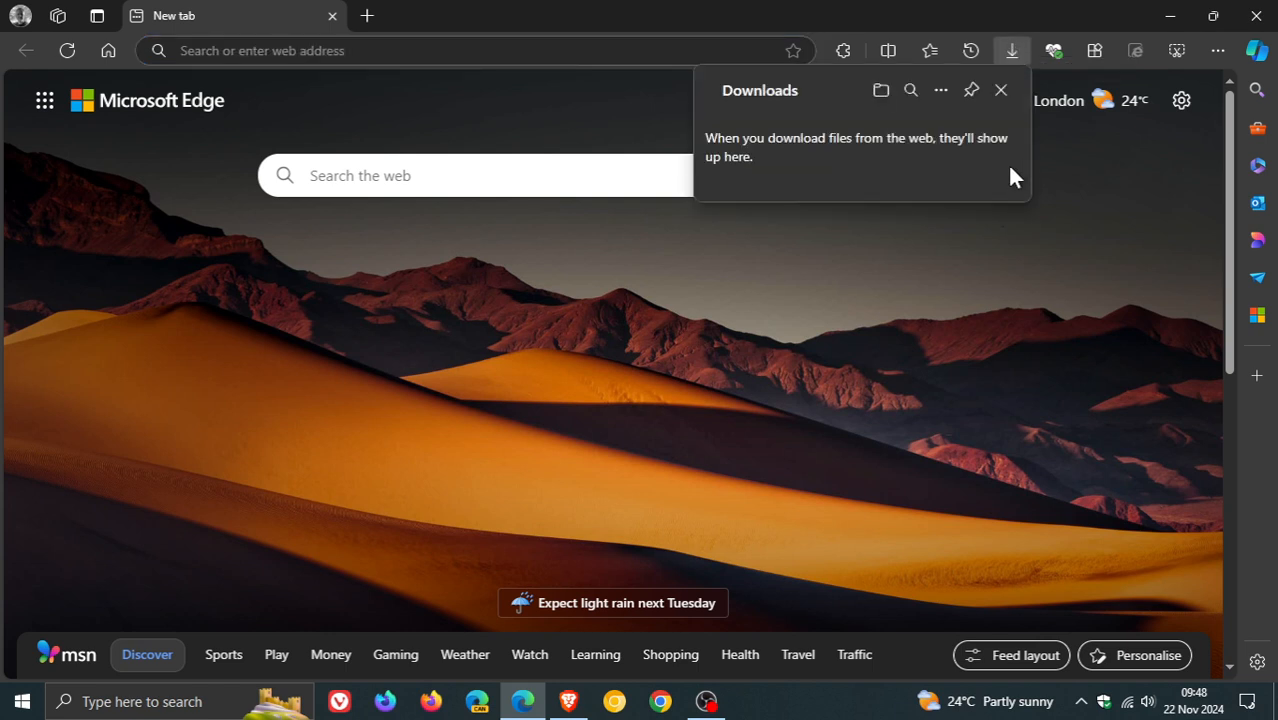
{"action": "mouse_move", "coordinate": [712, 154]}
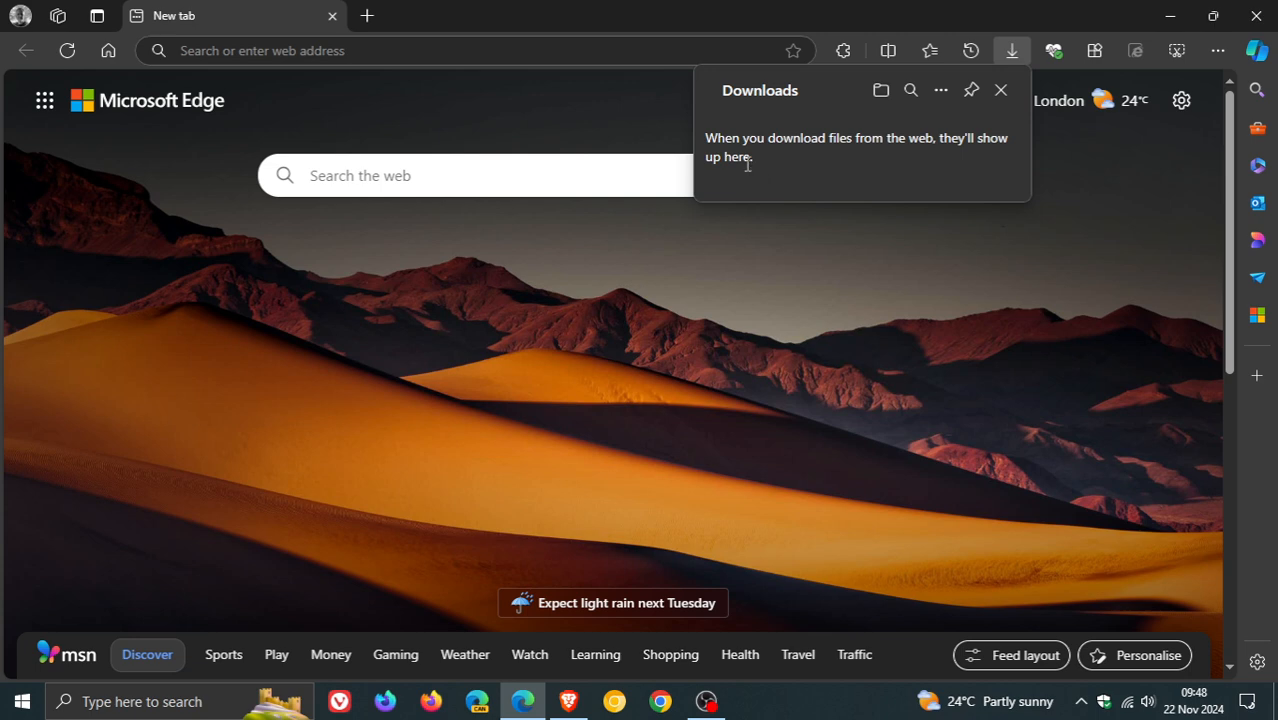
{"action": "mouse_move", "coordinate": [760, 180]}
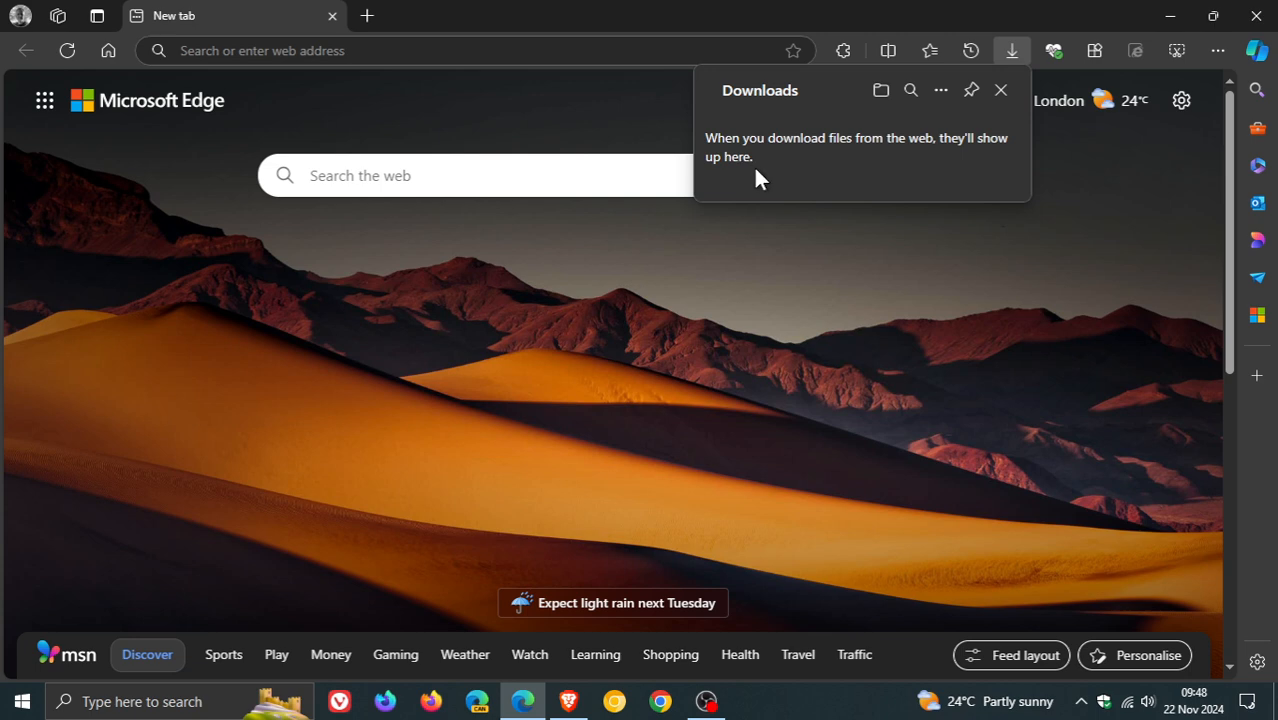
{"action": "mouse_move", "coordinate": [844, 170]}
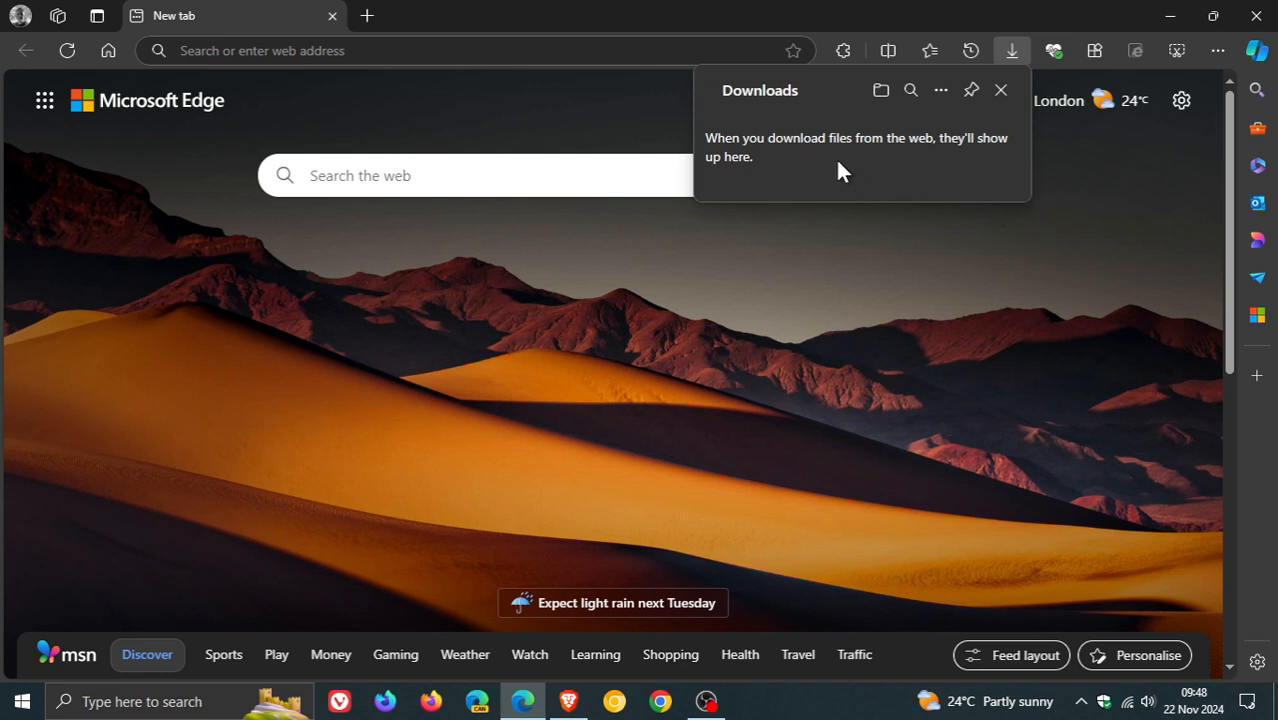
{"action": "mouse_move", "coordinate": [888, 212]}
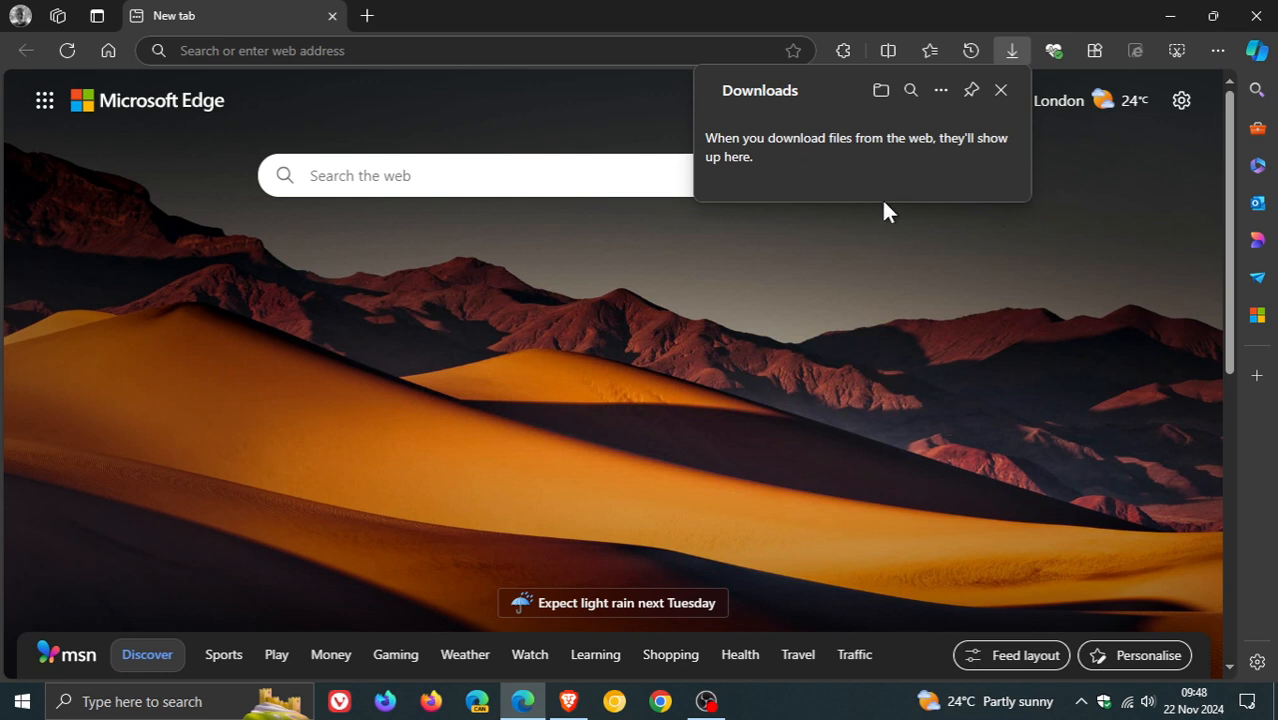
{"action": "mouse_move", "coordinate": [886, 176]}
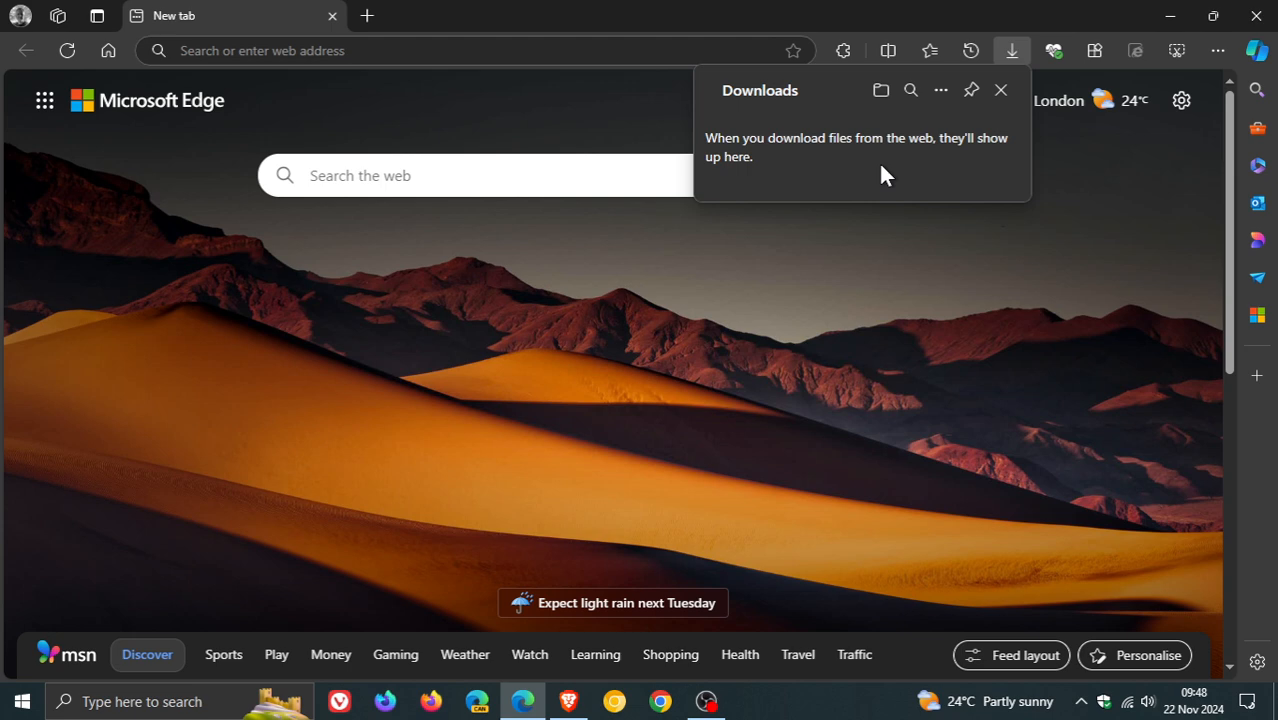
{"action": "left_click", "coordinate": [1000, 90]}
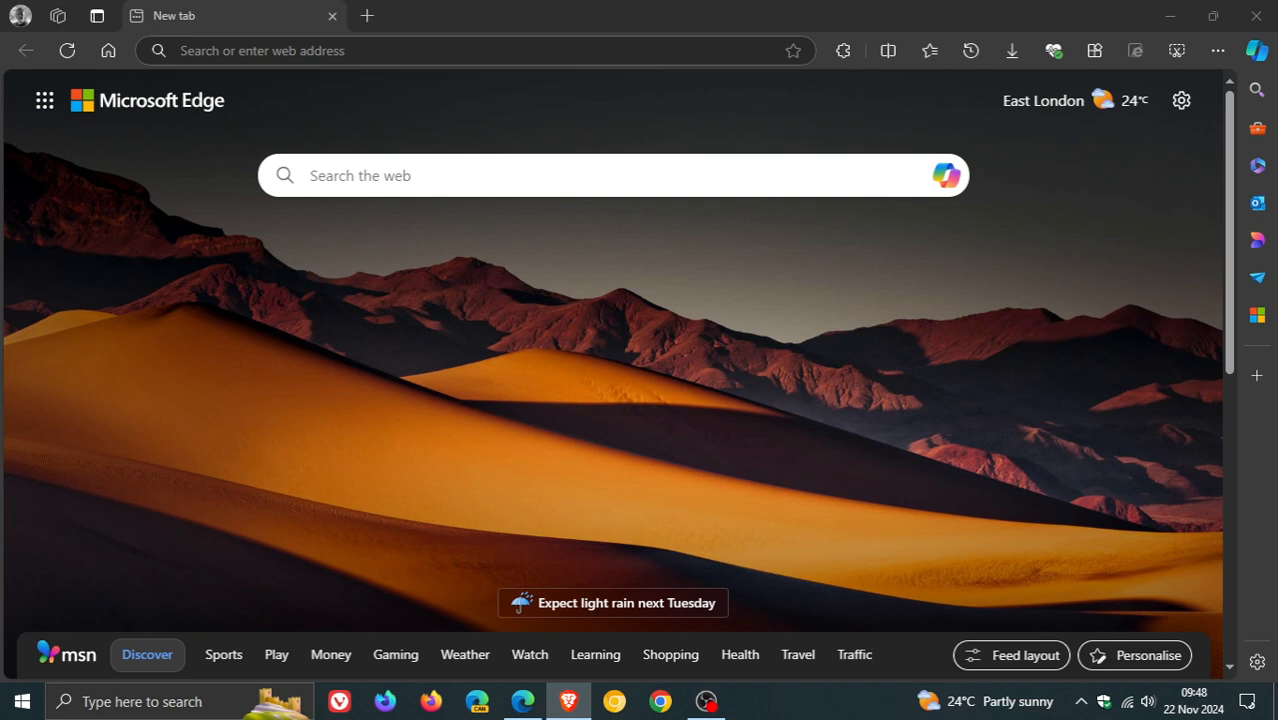
{"action": "mouse_move", "coordinate": [832, 404]}
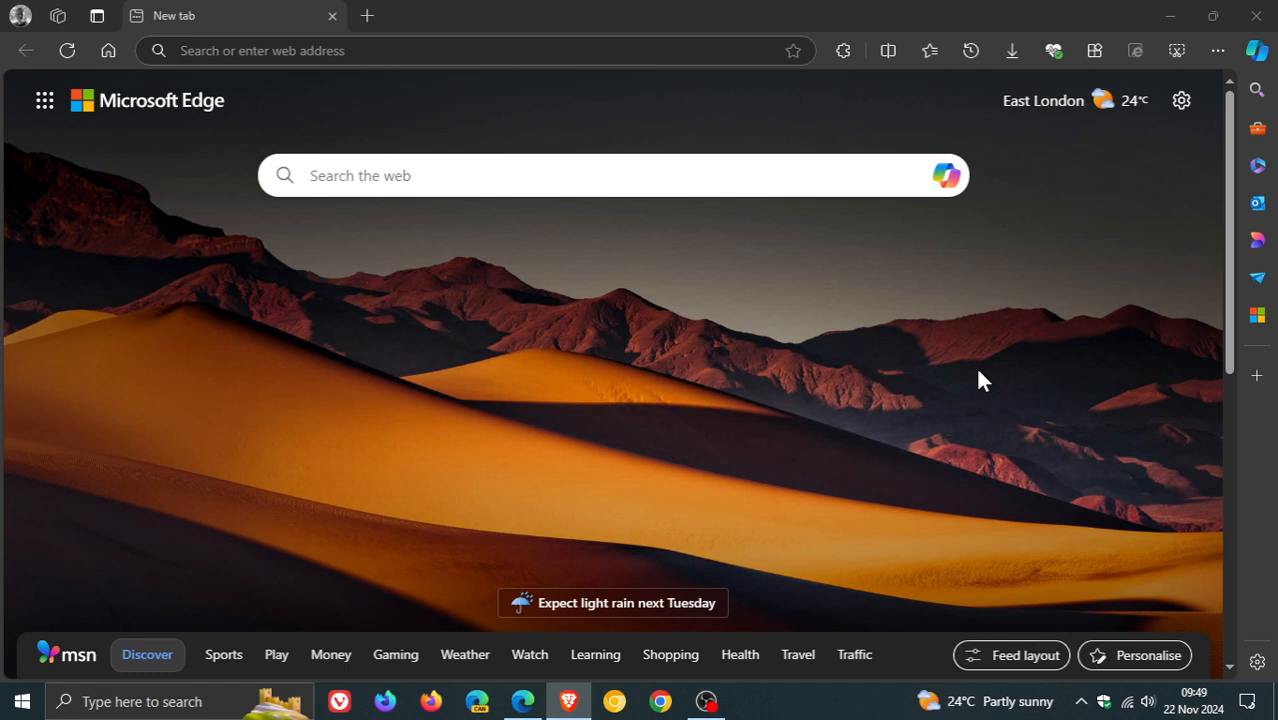
{"action": "mouse_move", "coordinate": [1180, 100]}
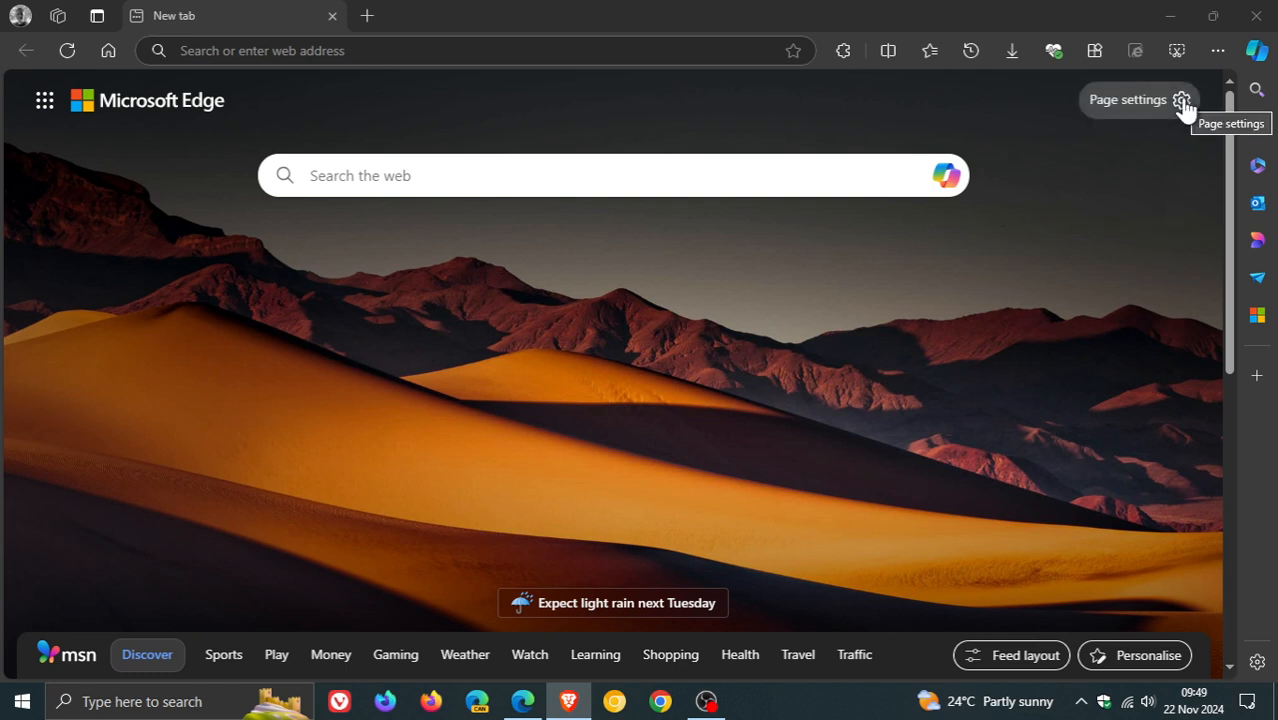
Step: Show the new tab page settings panel and its content, widgets and feed options
{"action": "left_click", "coordinate": [1180, 100]}
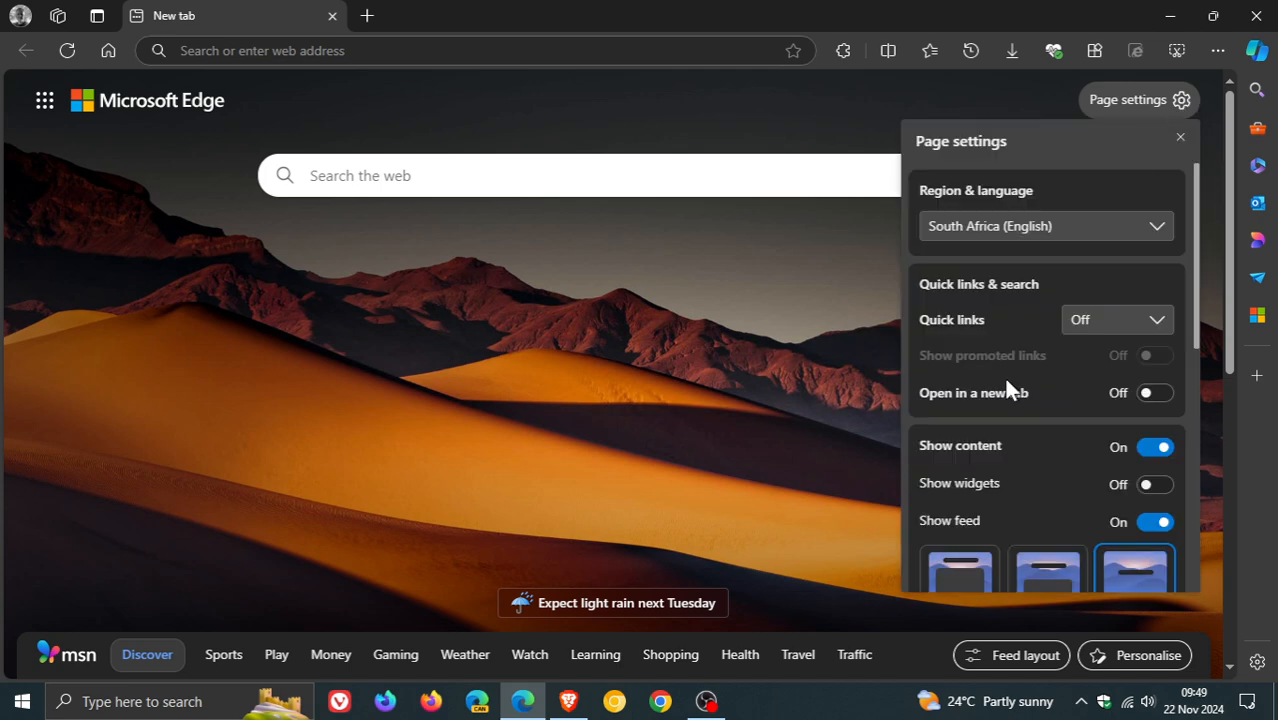
{"action": "scroll", "scroll_direction": "down", "scroll_amount": 3}
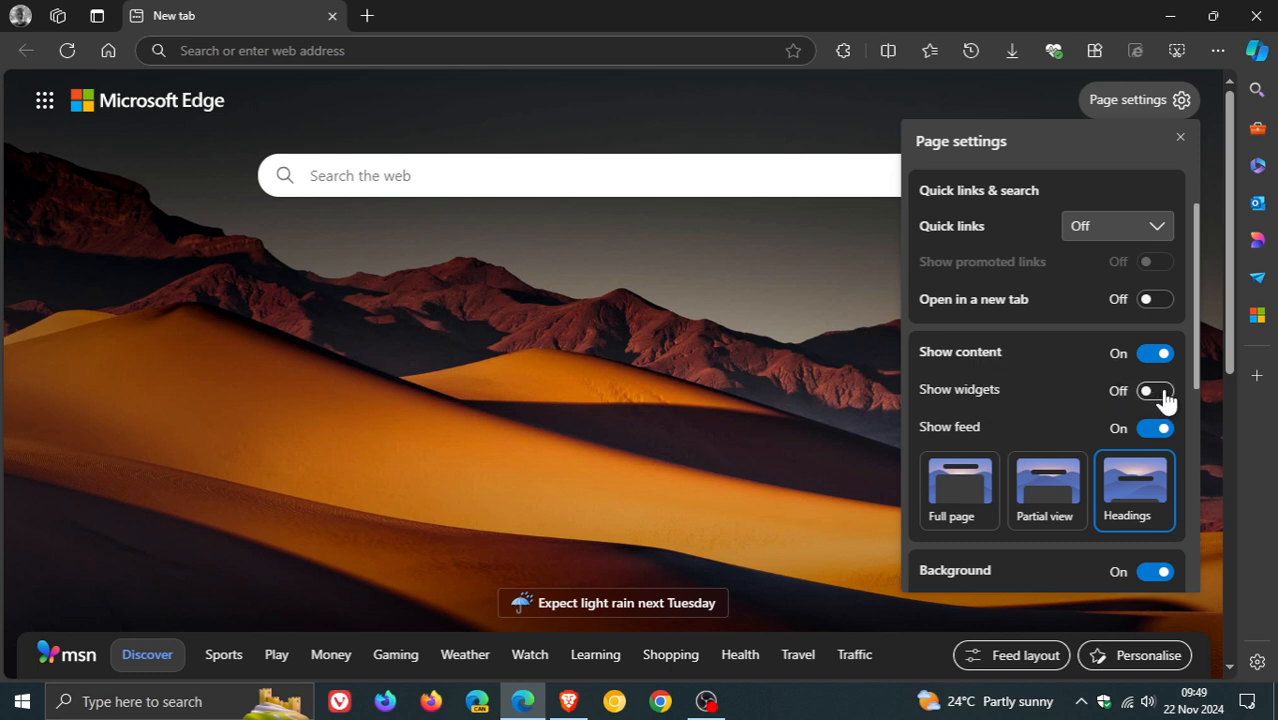
Step: Switch Show widgets on so the East London weather card appears on the new tab
{"action": "left_click", "coordinate": [1156, 390]}
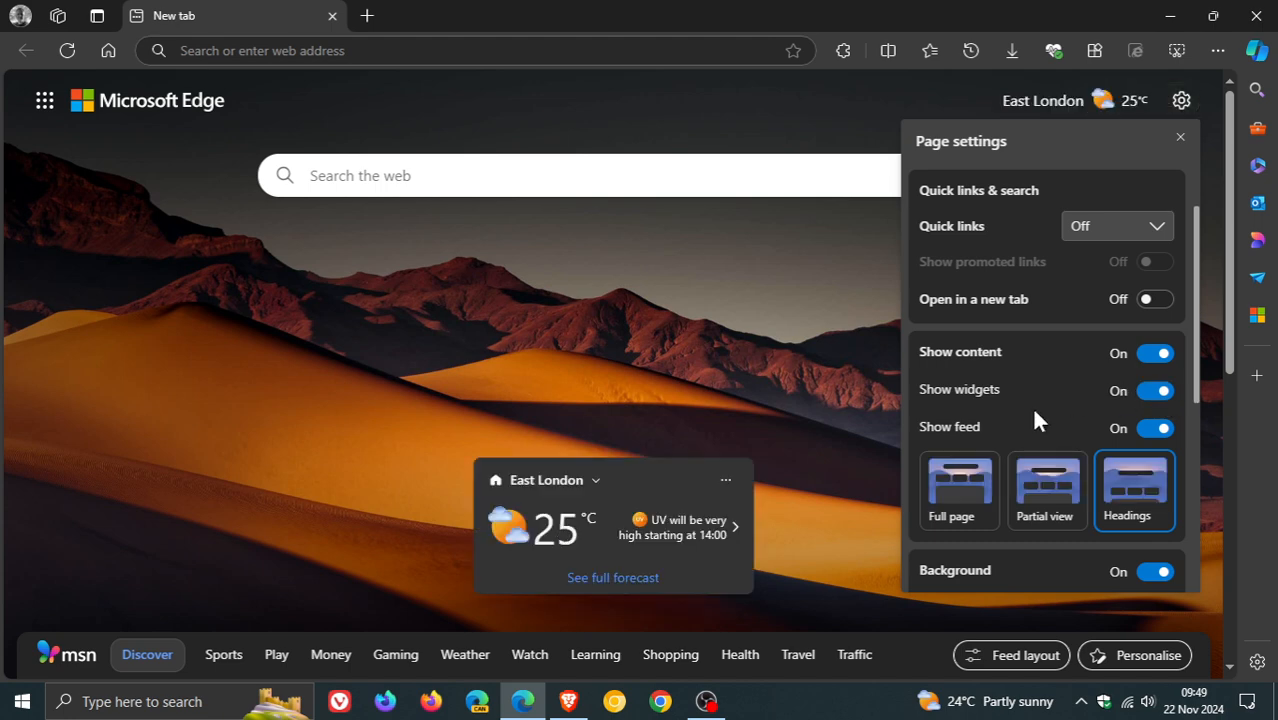
{"action": "left_click", "coordinate": [1180, 136]}
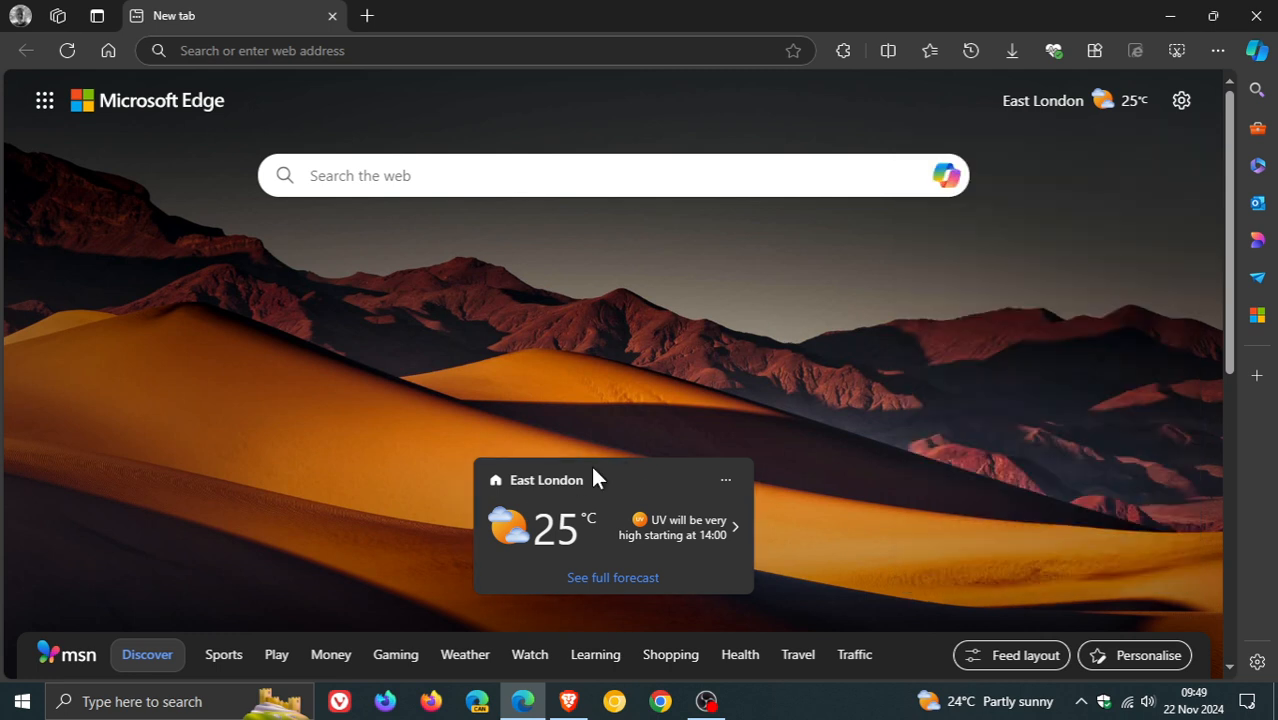
{"action": "mouse_move", "coordinate": [546, 480]}
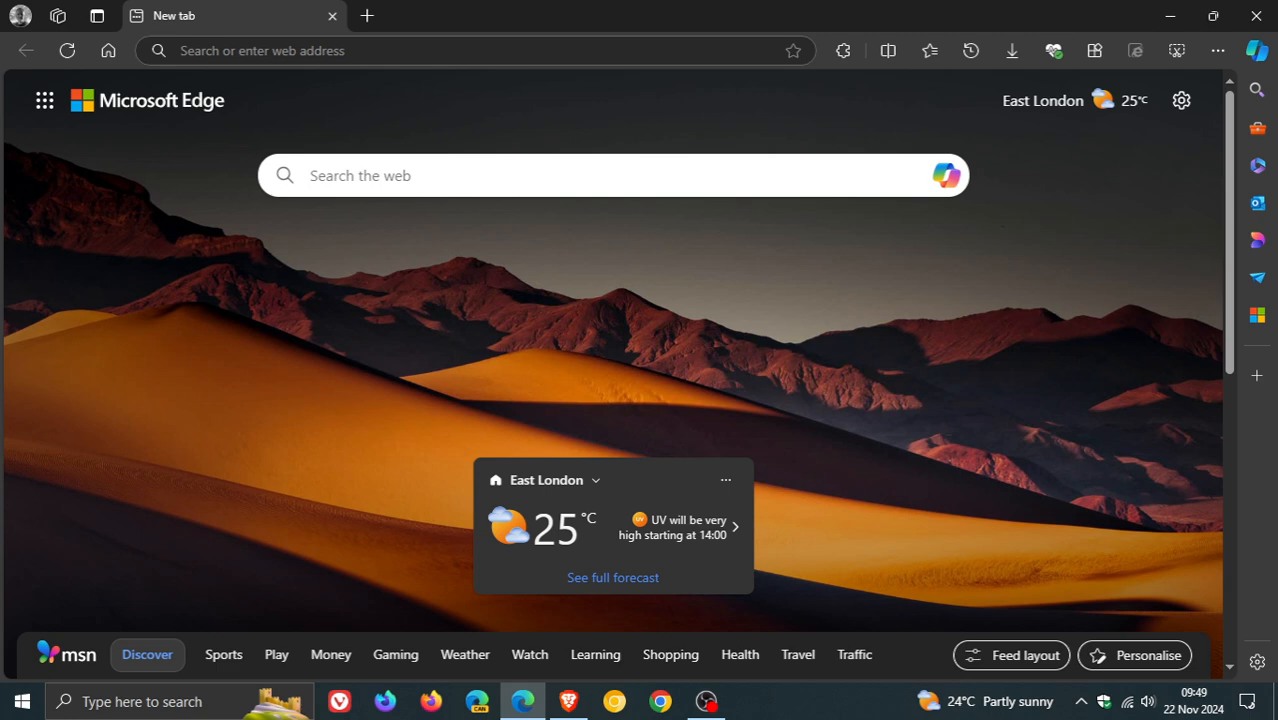
{"action": "mouse_move", "coordinate": [778, 410]}
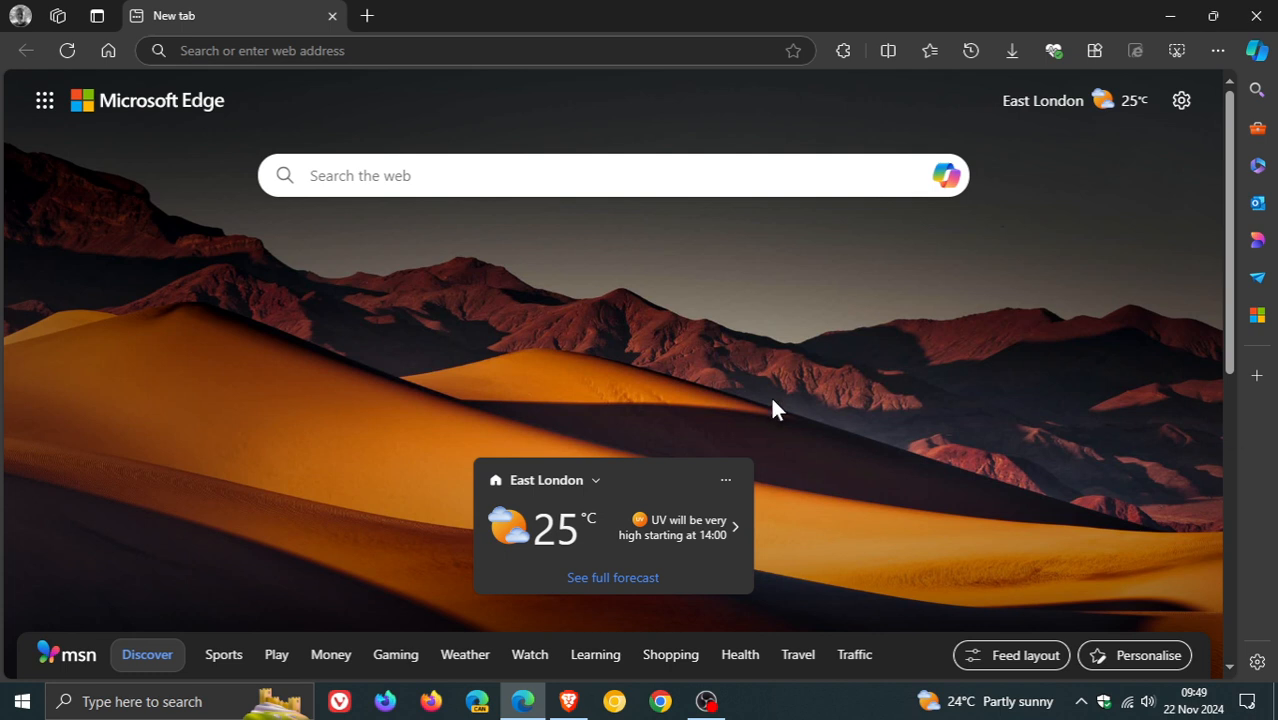
{"action": "mouse_move", "coordinate": [852, 490]}
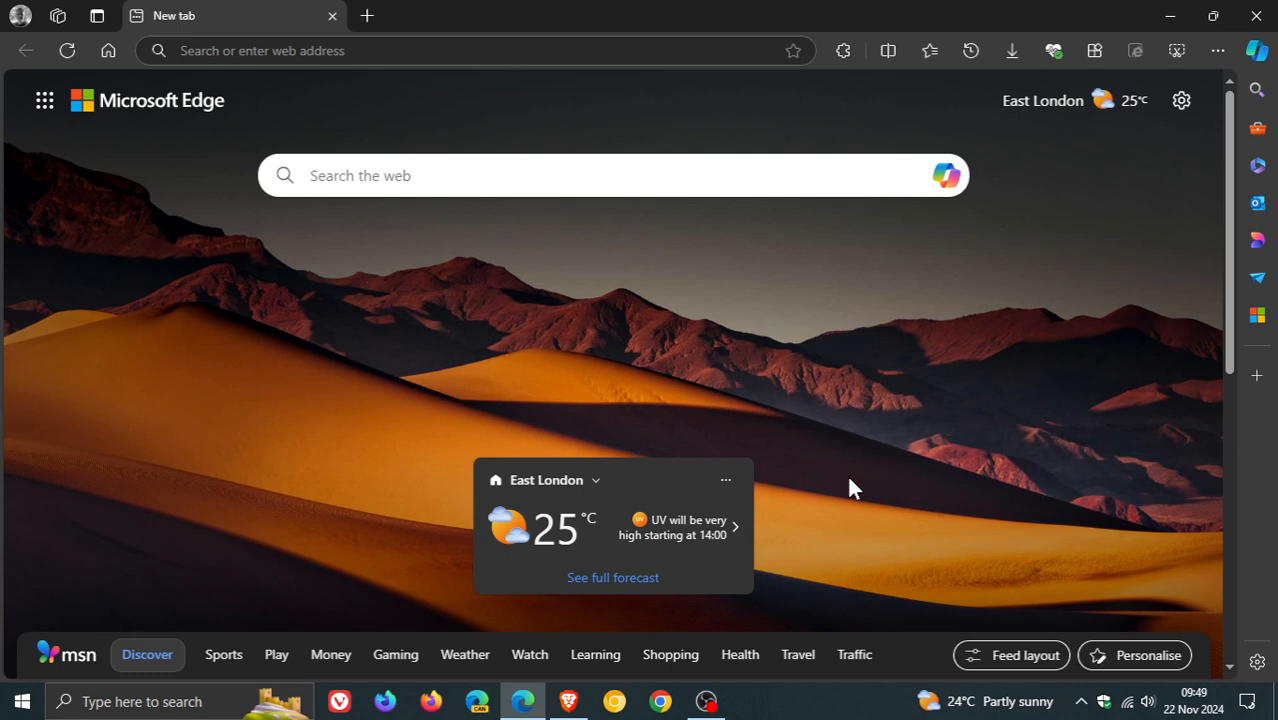
{"action": "mouse_move", "coordinate": [938, 520]}
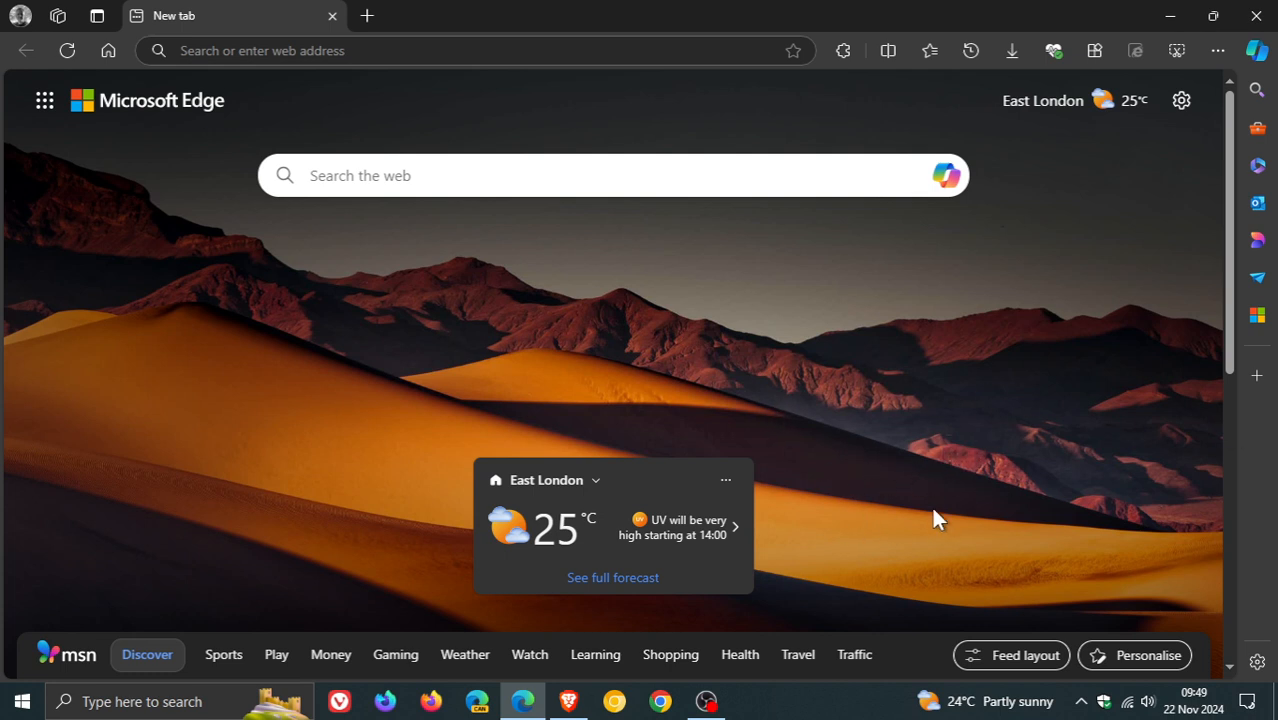
{"action": "mouse_move", "coordinate": [876, 466]}
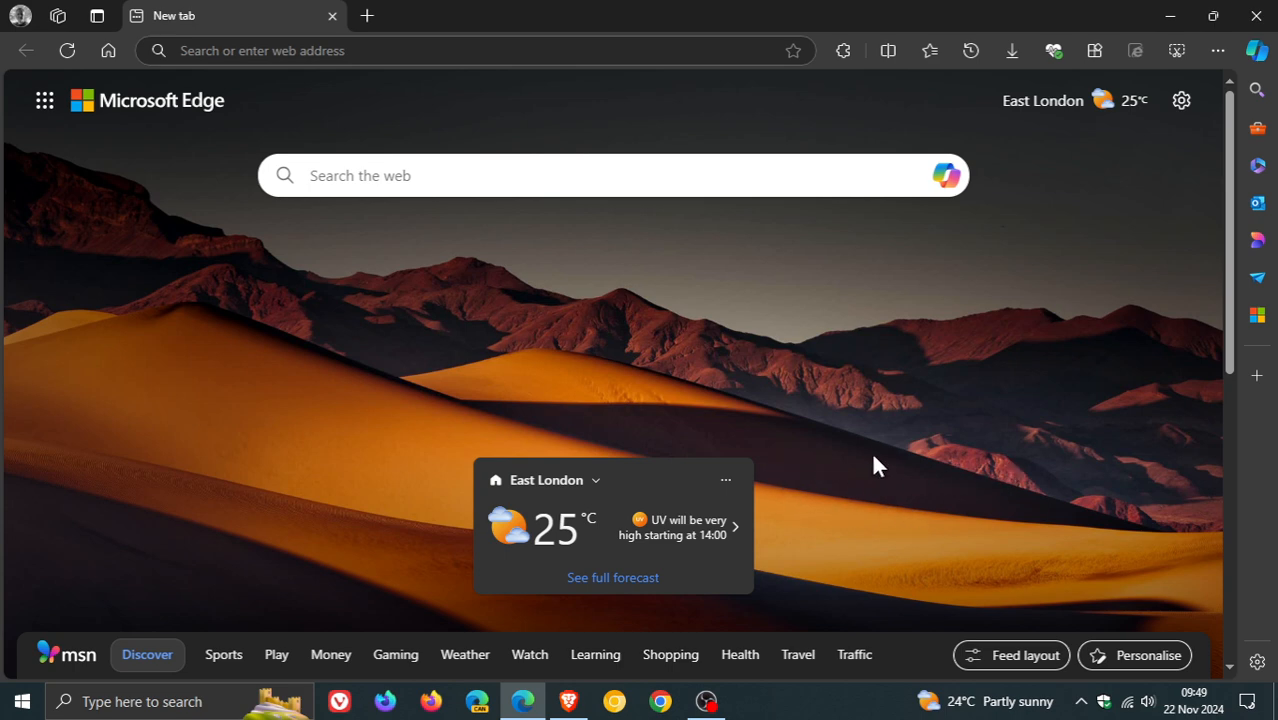
{"action": "mouse_move", "coordinate": [738, 482]}
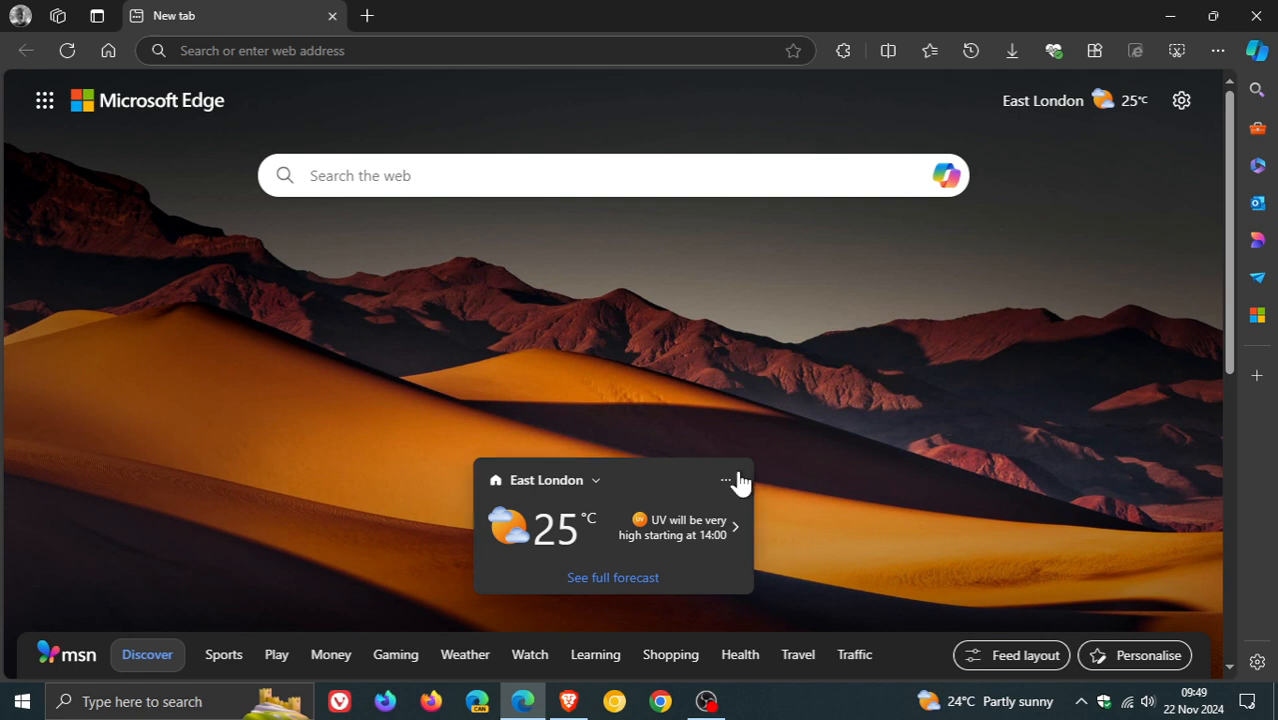
{"action": "mouse_move", "coordinate": [896, 444]}
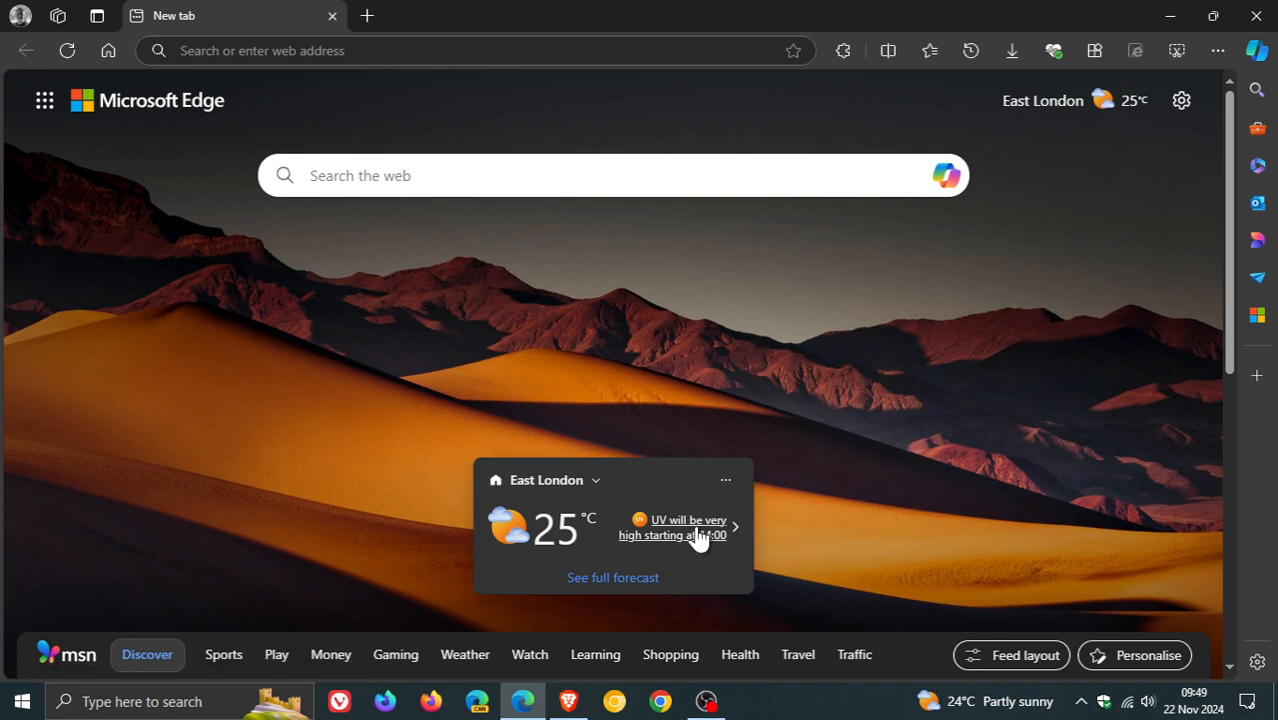
{"action": "mouse_move", "coordinate": [828, 476]}
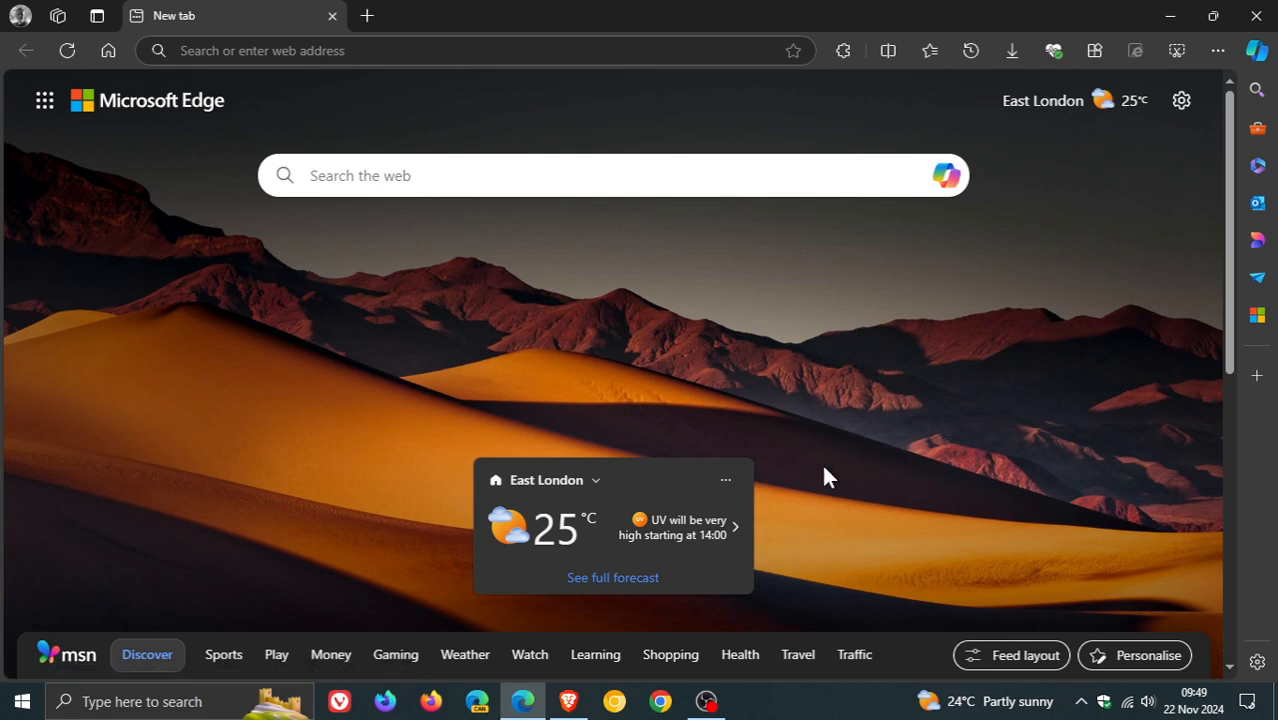
Step: Show the weather widget's options menu with its location and unit choices
{"action": "left_click", "coordinate": [724, 480]}
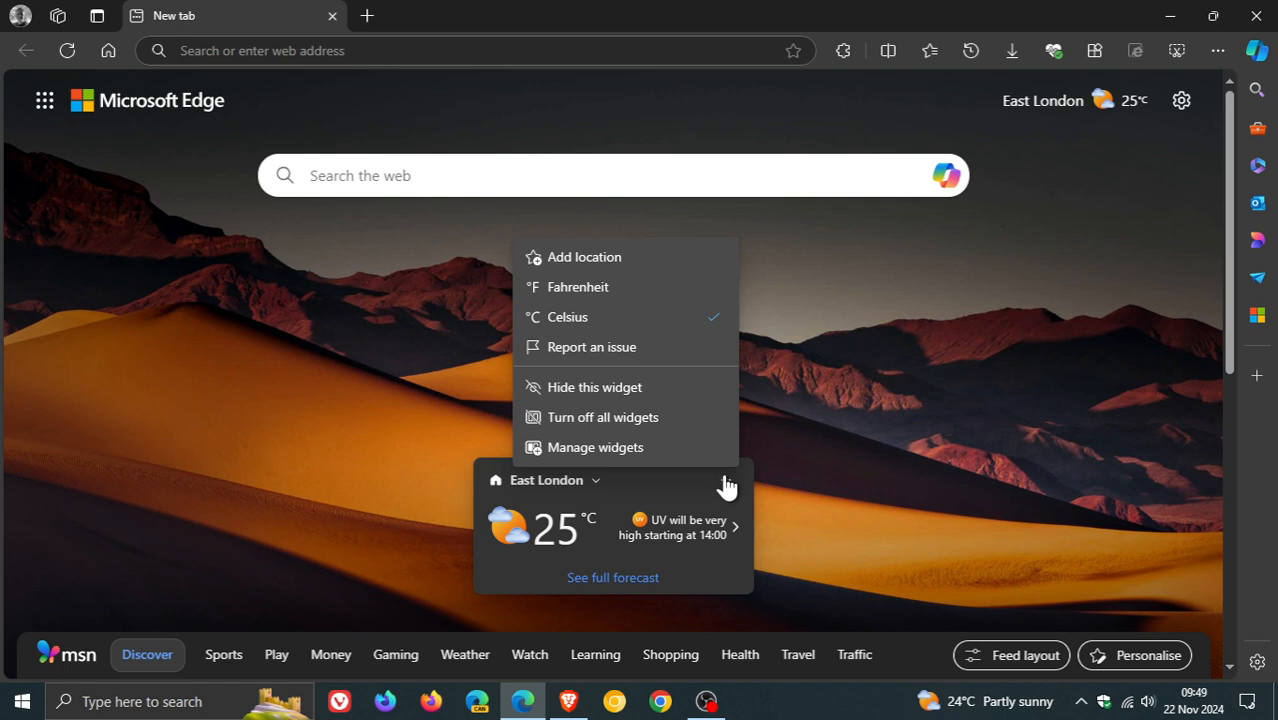
{"action": "mouse_move", "coordinate": [660, 240]}
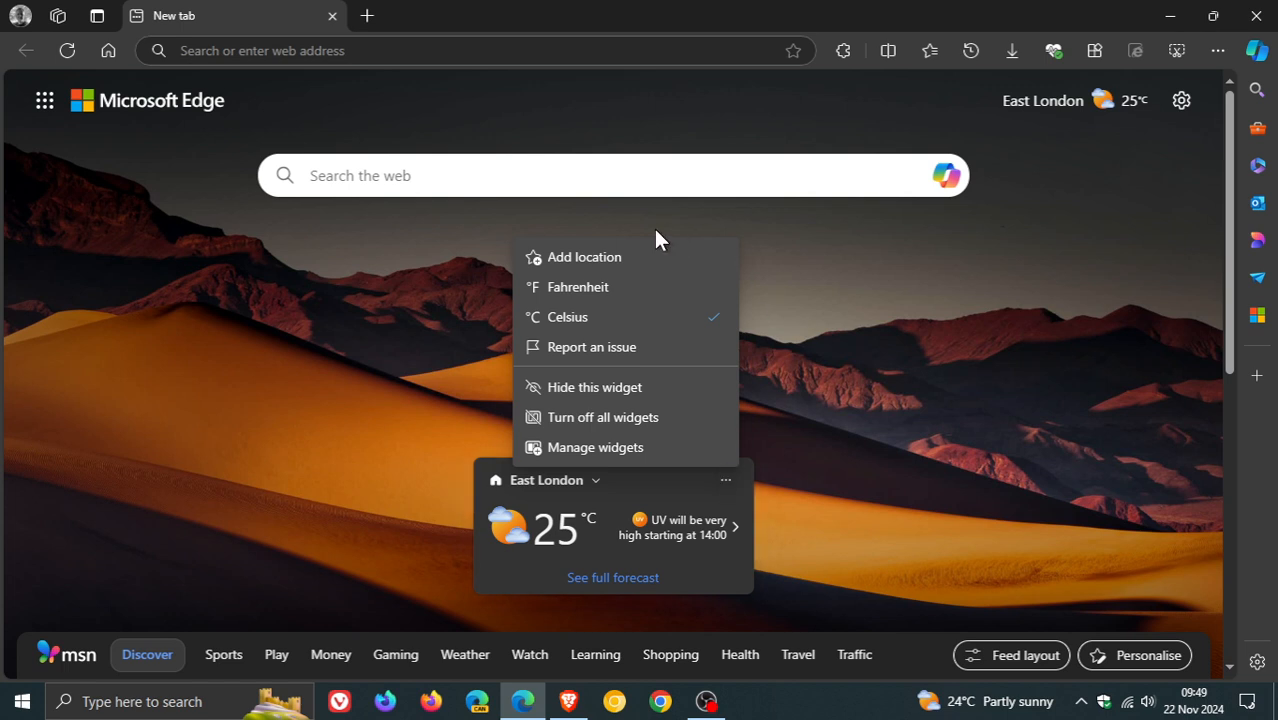
{"action": "mouse_move", "coordinate": [804, 324]}
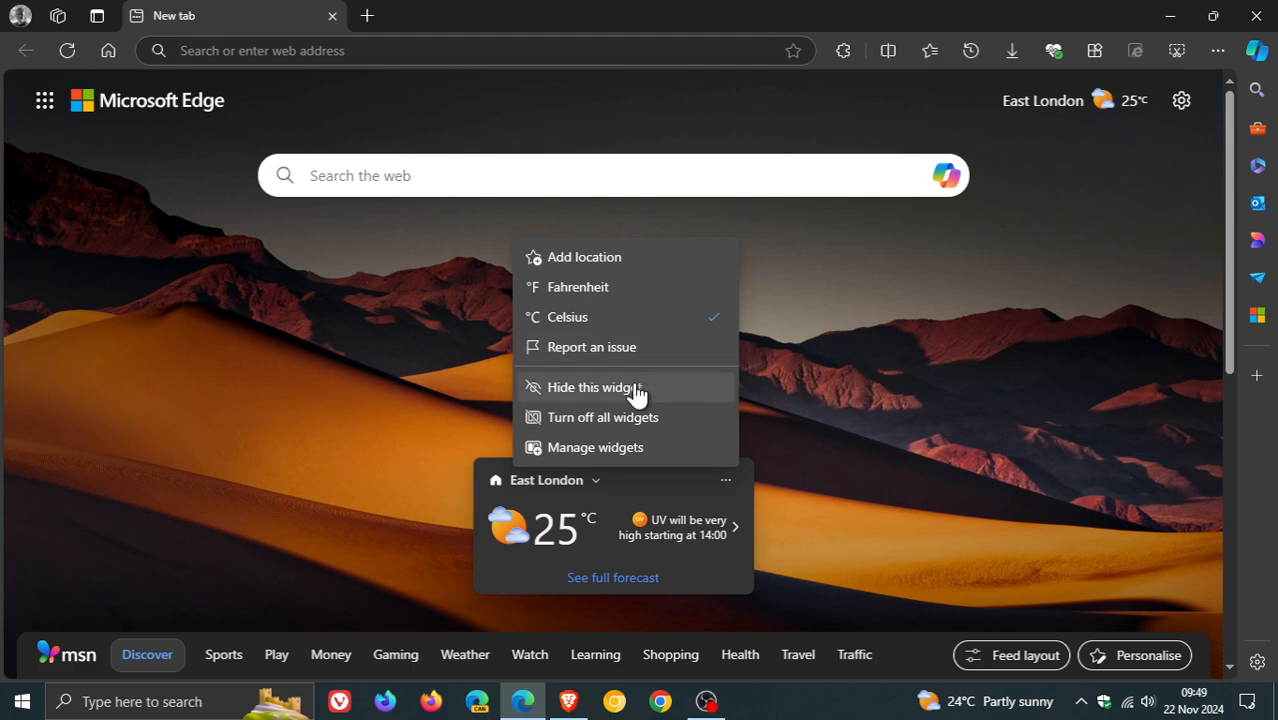
{"action": "mouse_move", "coordinate": [704, 420]}
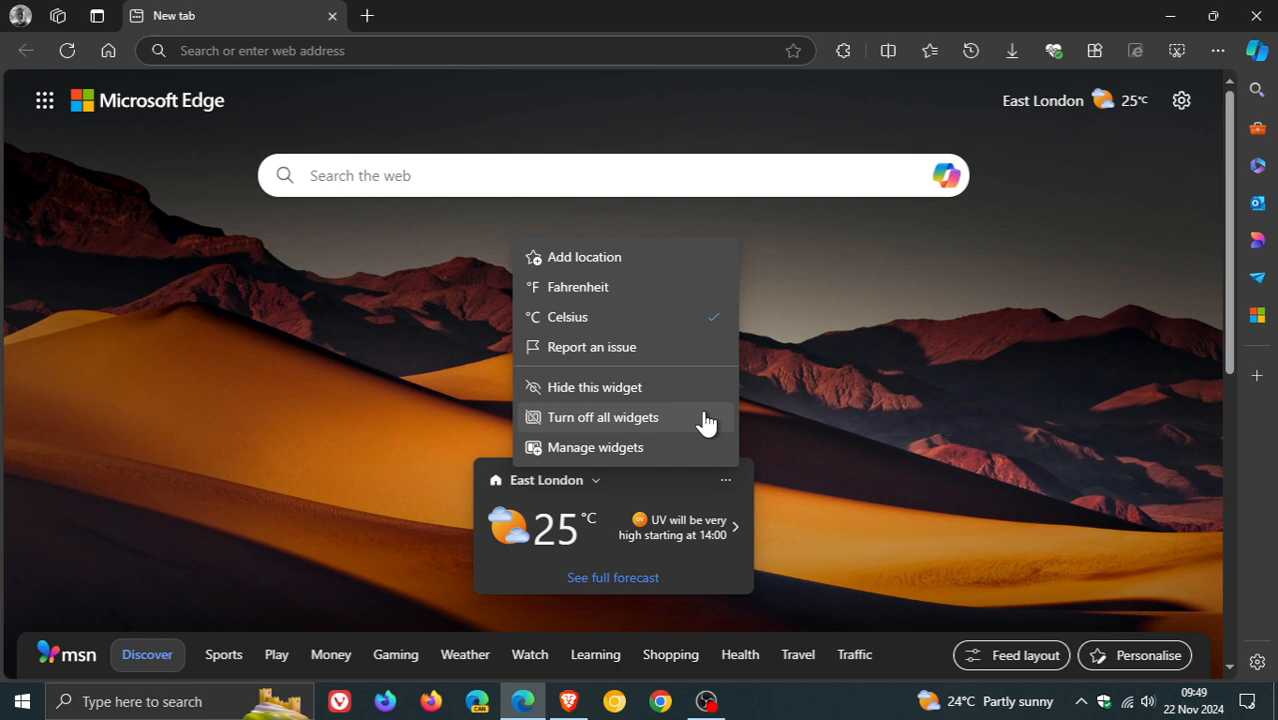
{"action": "mouse_move", "coordinate": [684, 420]}
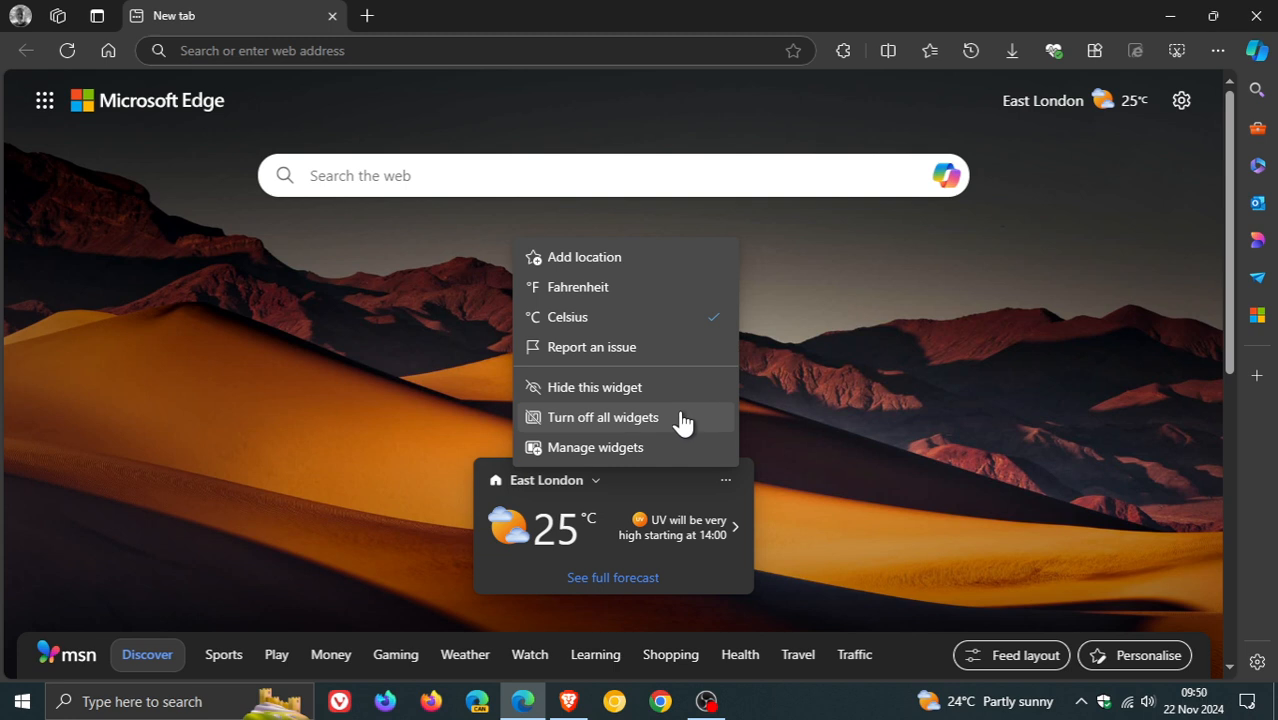
Step: View MSN Content Settings via Manage widgets, then return to the new tab page
{"action": "left_click", "coordinate": [596, 448]}
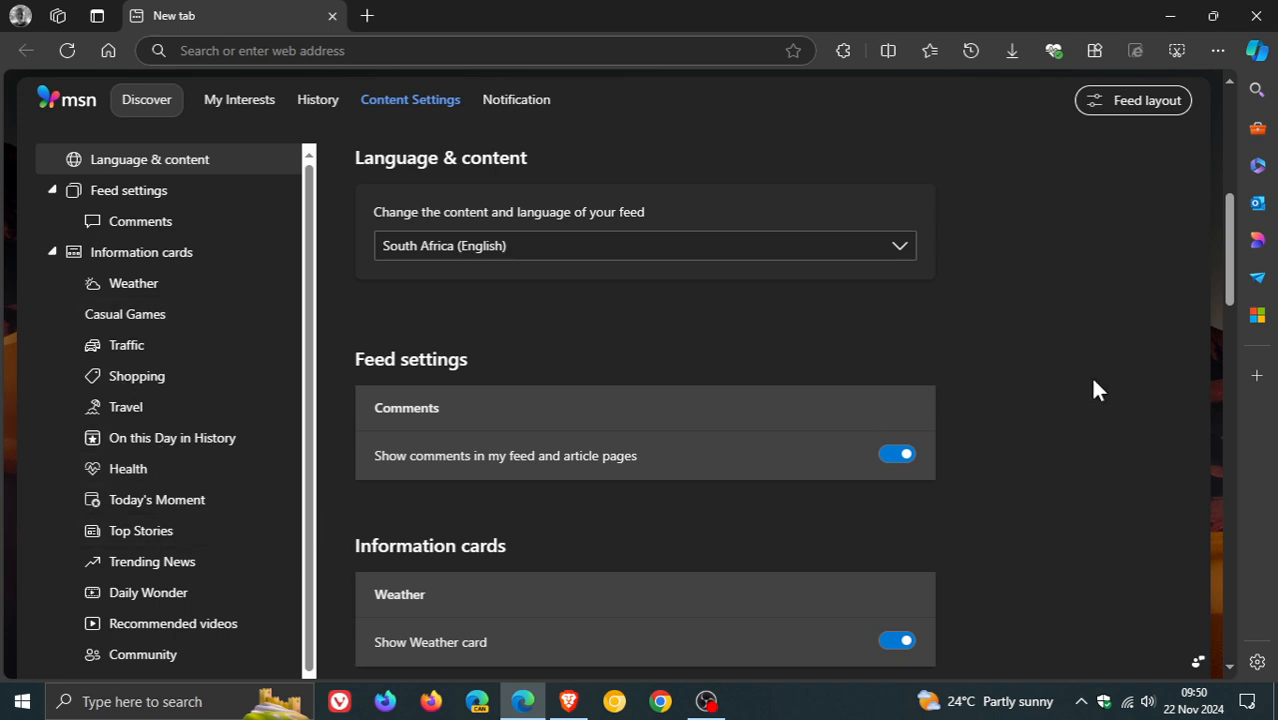
{"action": "left_click", "coordinate": [108, 50]}
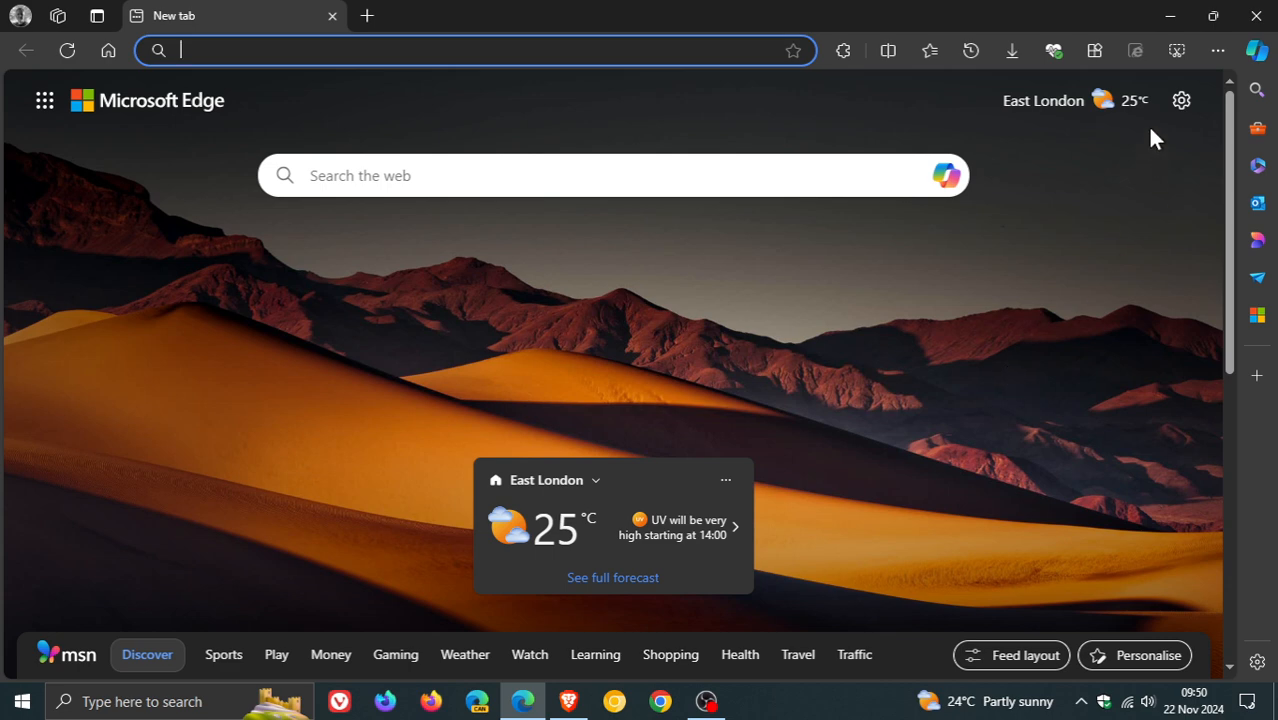
Step: View the Customise background options showing Cooling Dunes, Death Valley, then close them
{"action": "left_click", "coordinate": [1180, 100]}
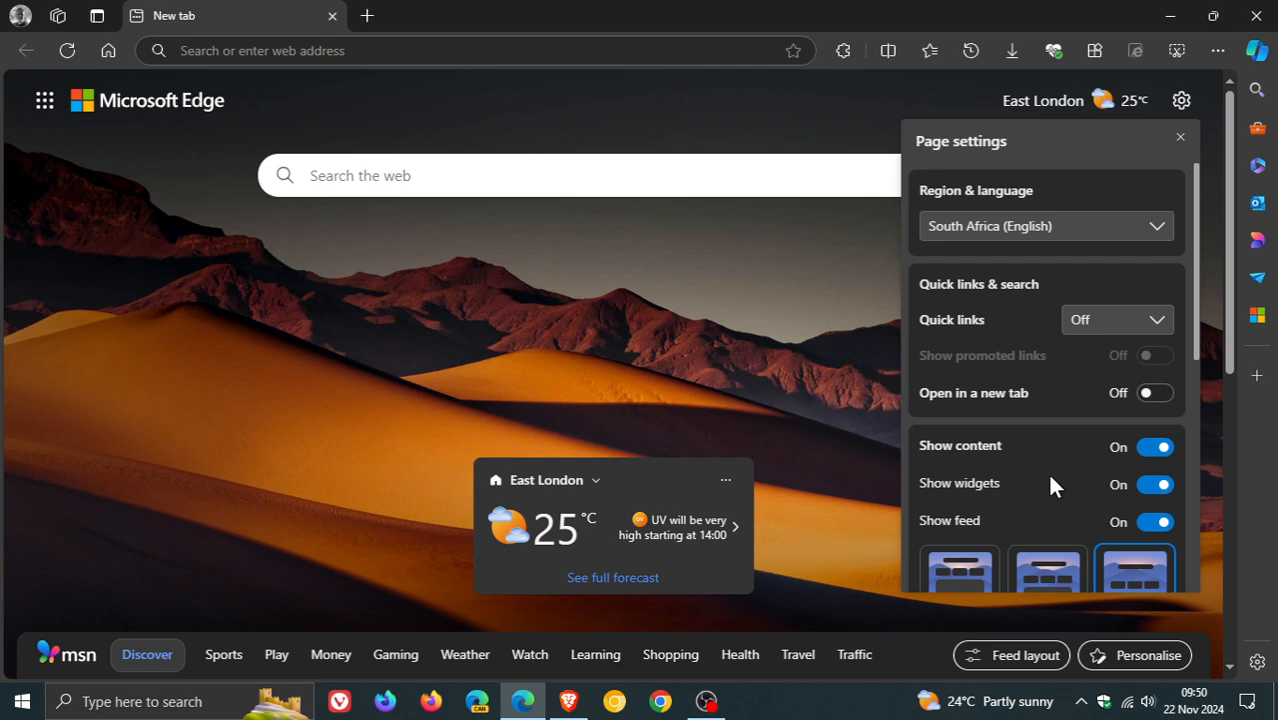
{"action": "scroll", "scroll_direction": "down", "scroll_amount": 3}
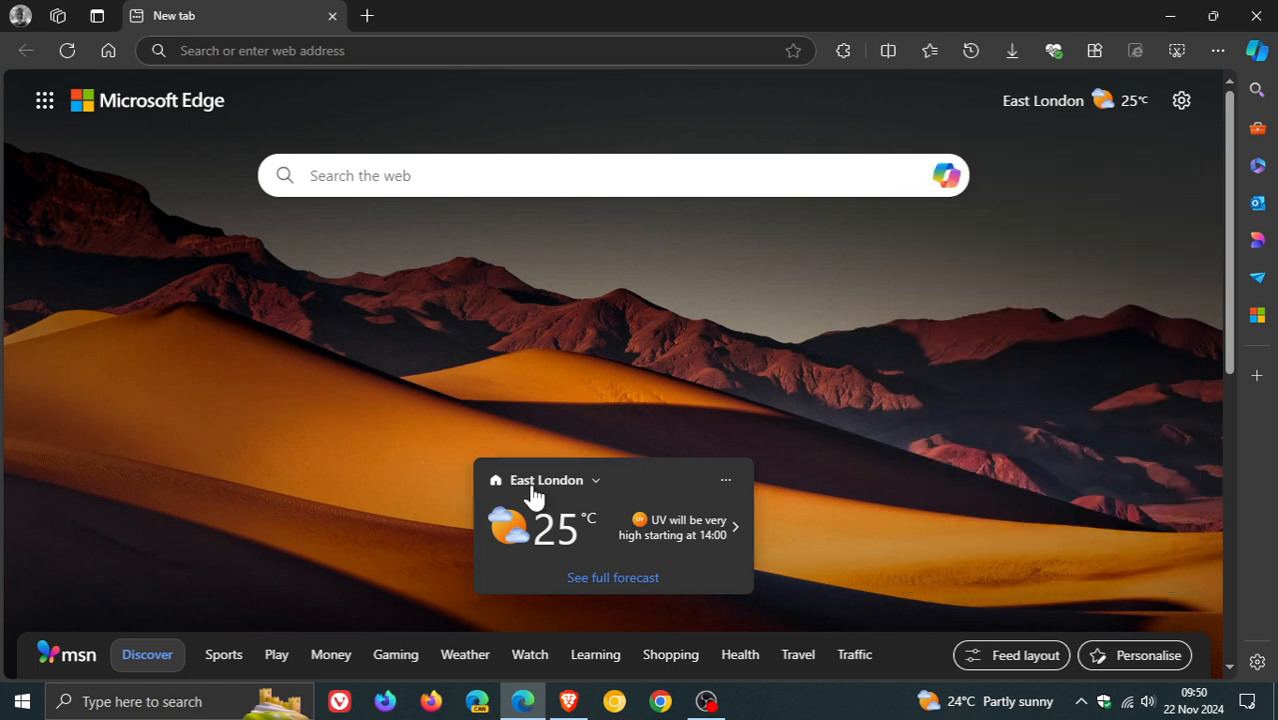
{"action": "mouse_move", "coordinate": [1018, 328]}
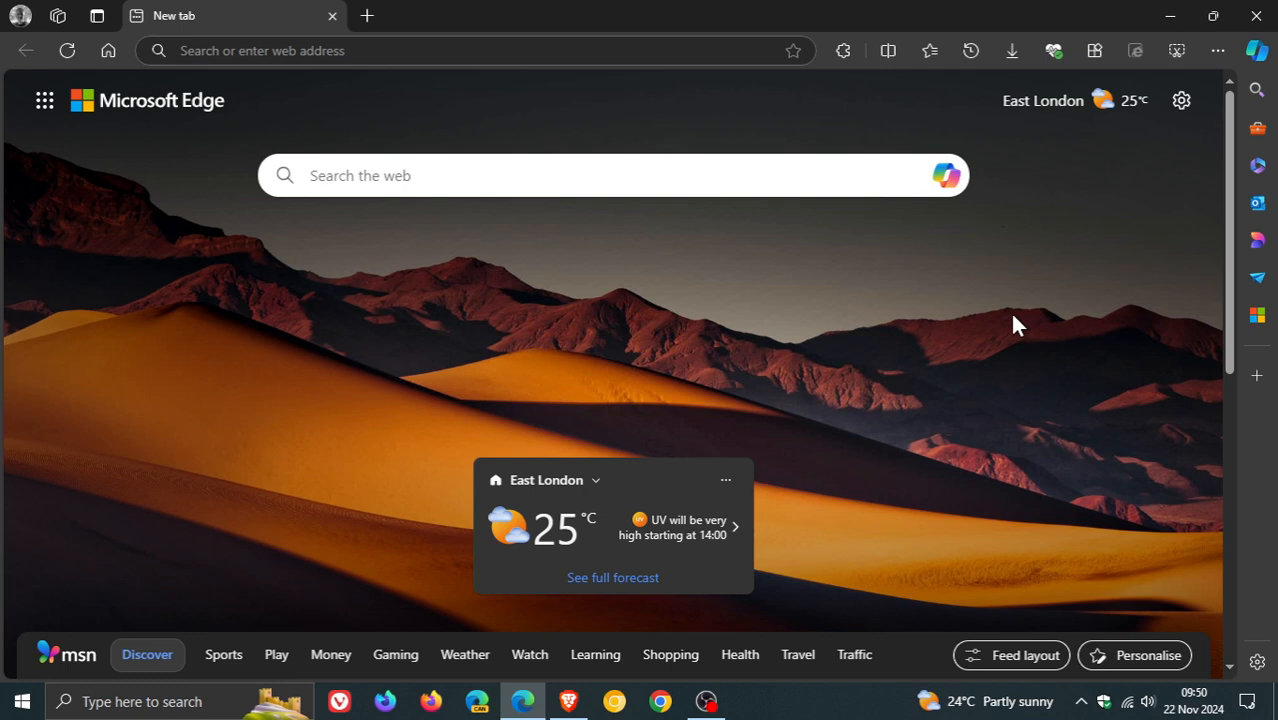
{"action": "mouse_move", "coordinate": [630, 464]}
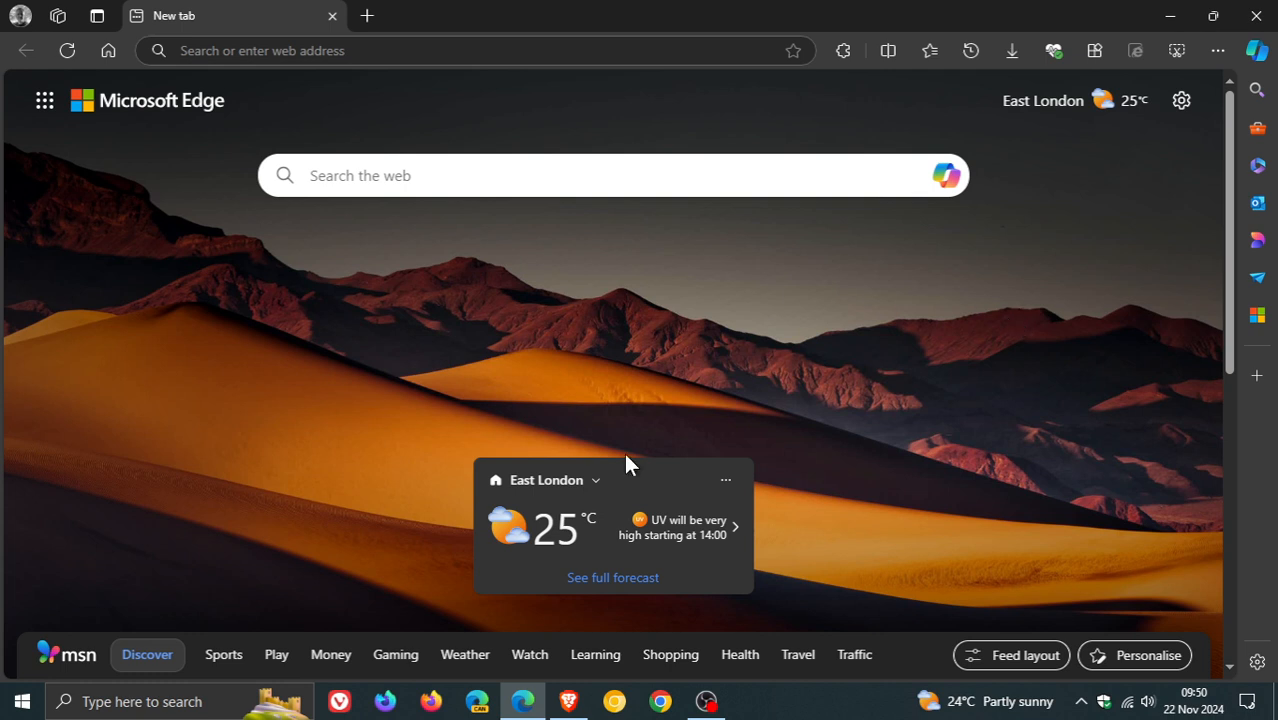
{"action": "mouse_move", "coordinate": [1004, 390]}
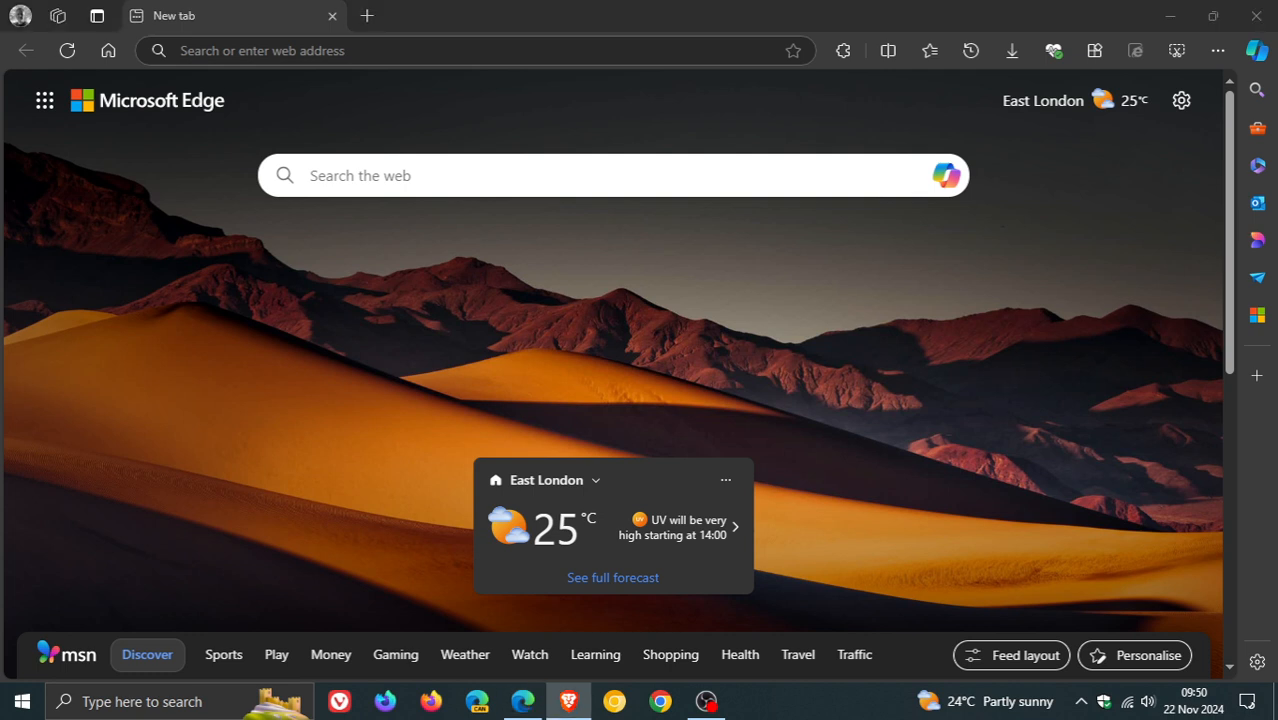
{"action": "mouse_move", "coordinate": [1080, 392]}
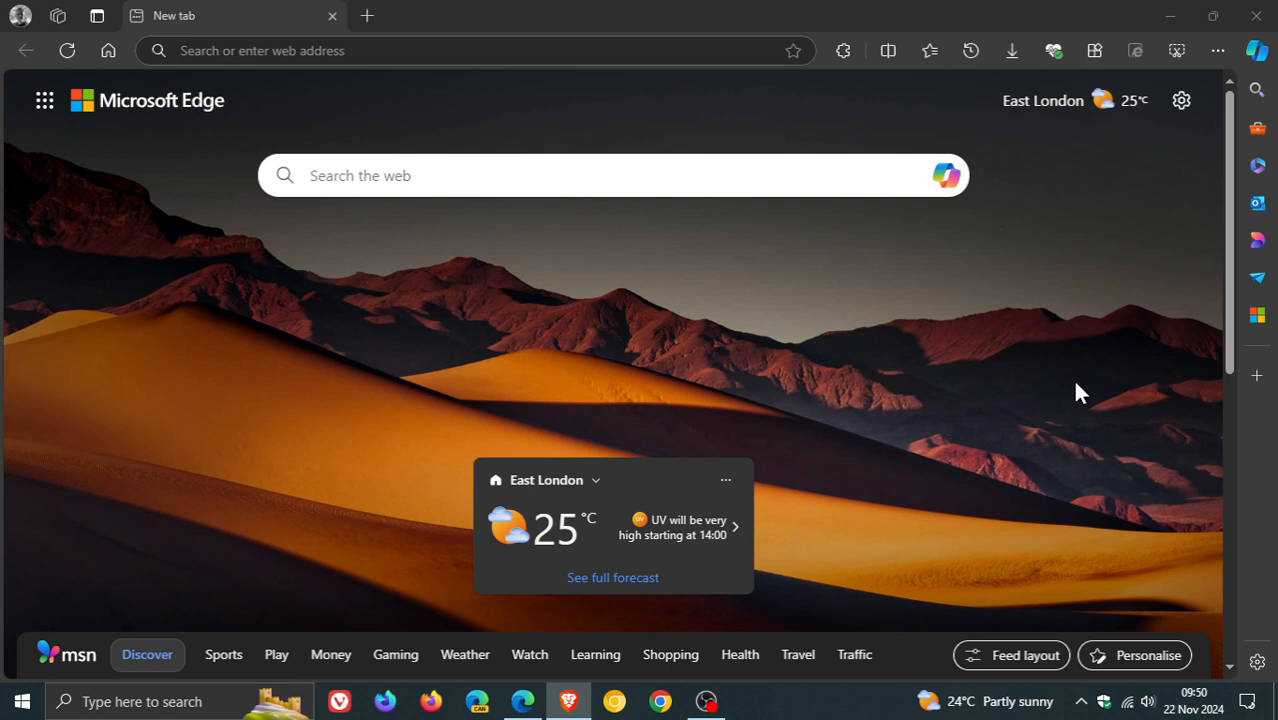
{"action": "left_click", "coordinate": [1180, 100]}
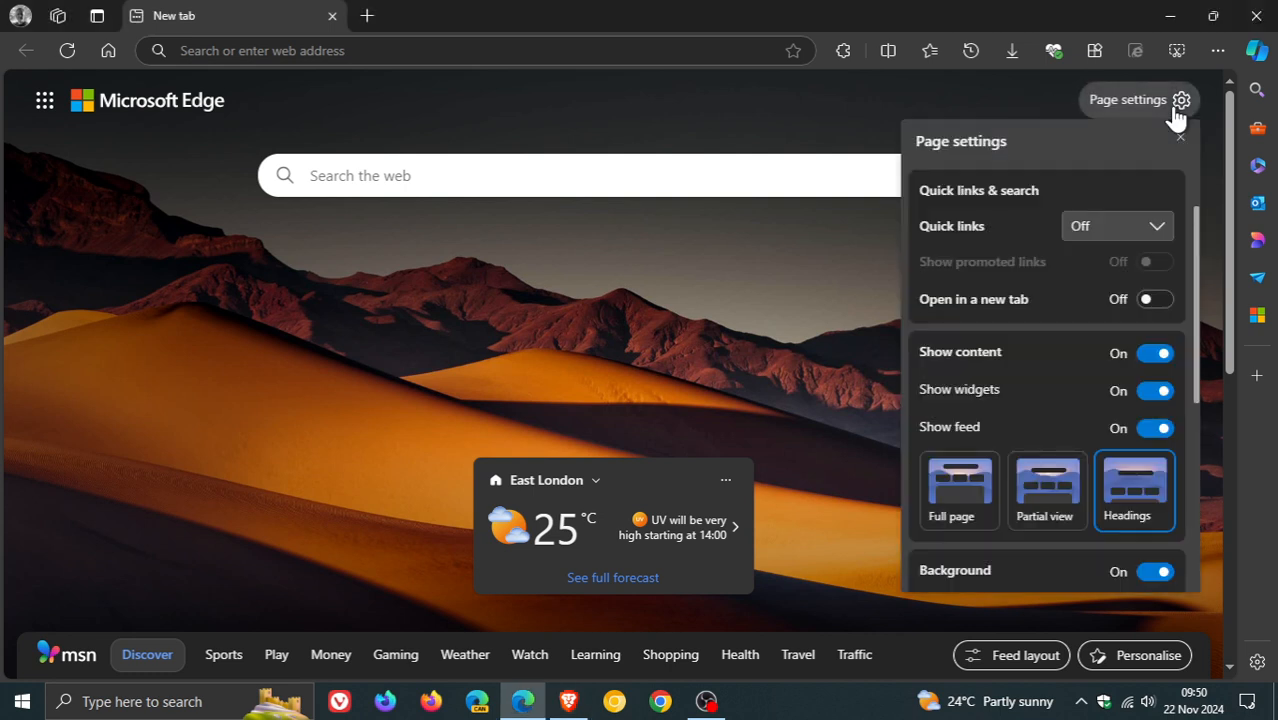
{"action": "scroll", "scroll_direction": "down", "scroll_amount": 3}
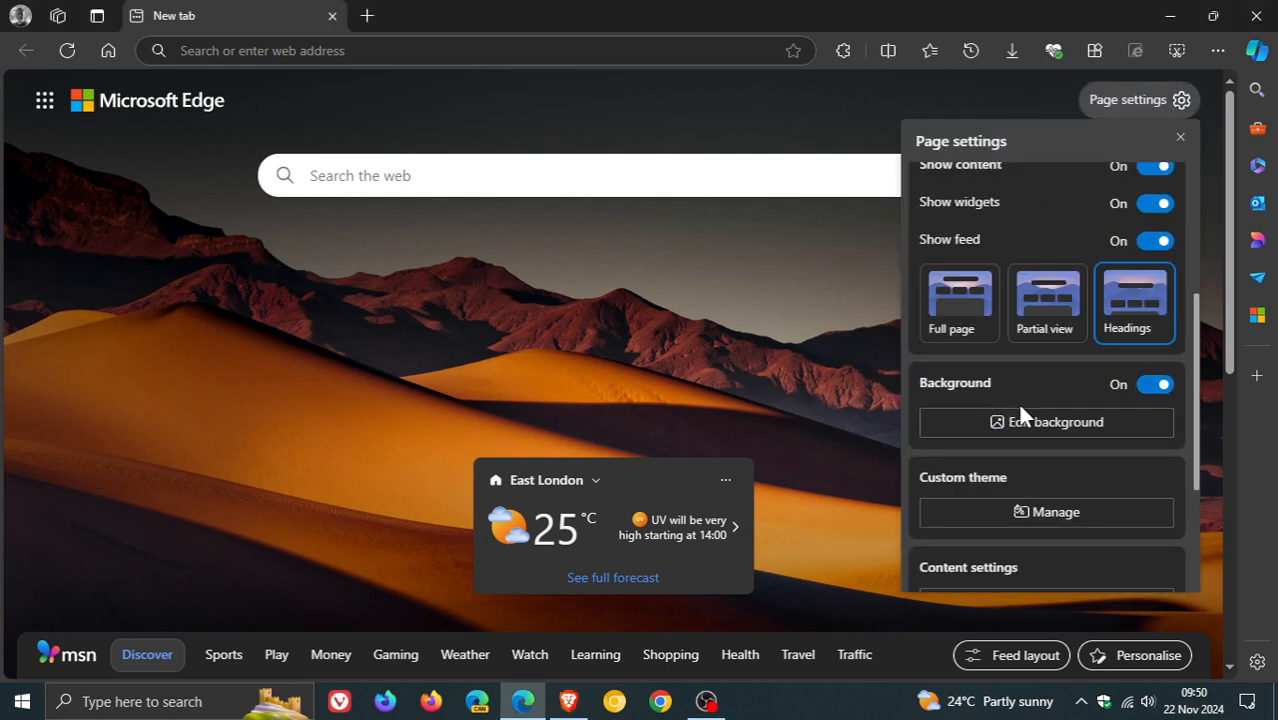
{"action": "left_click", "coordinate": [1046, 420]}
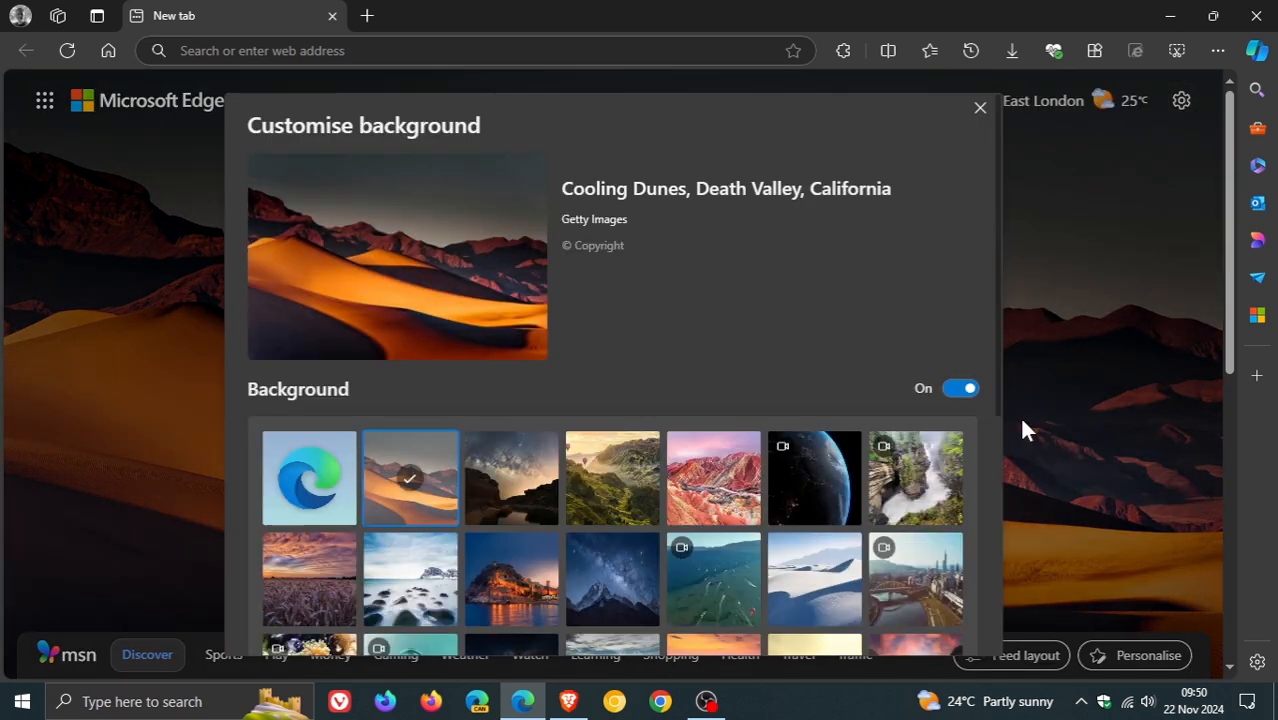
{"action": "mouse_move", "coordinate": [824, 268]}
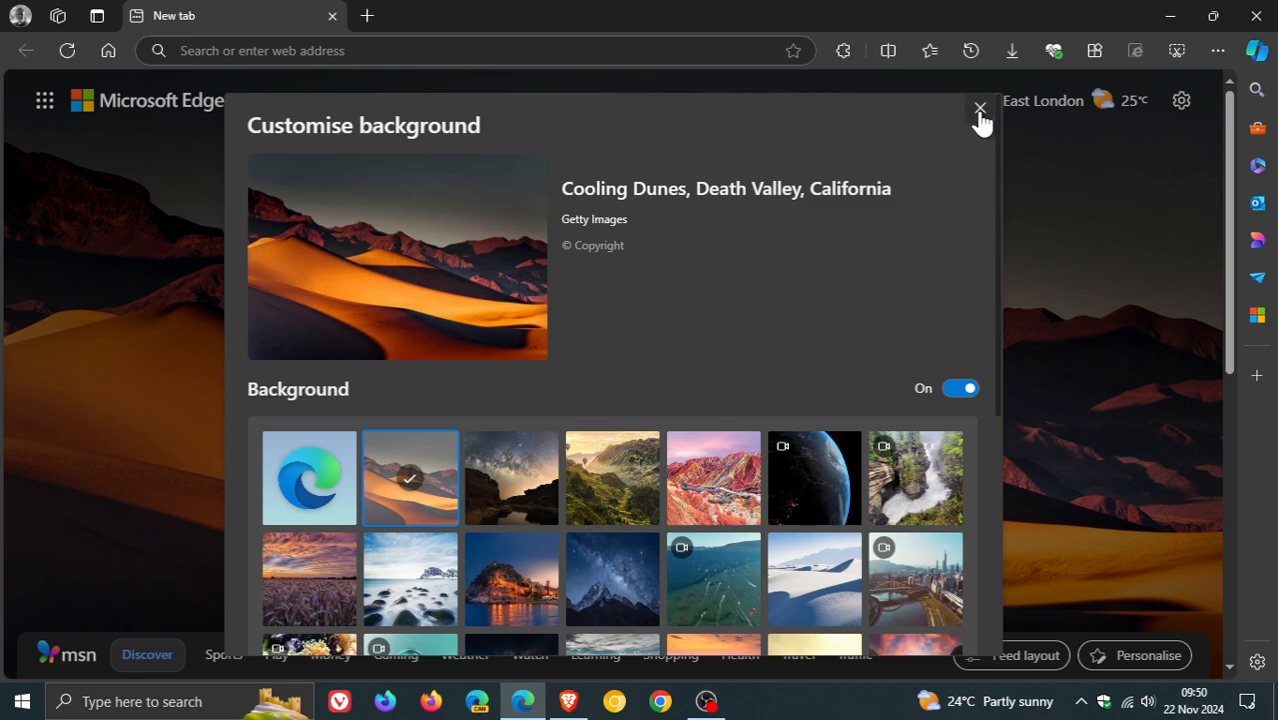
{"action": "left_click", "coordinate": [978, 108]}
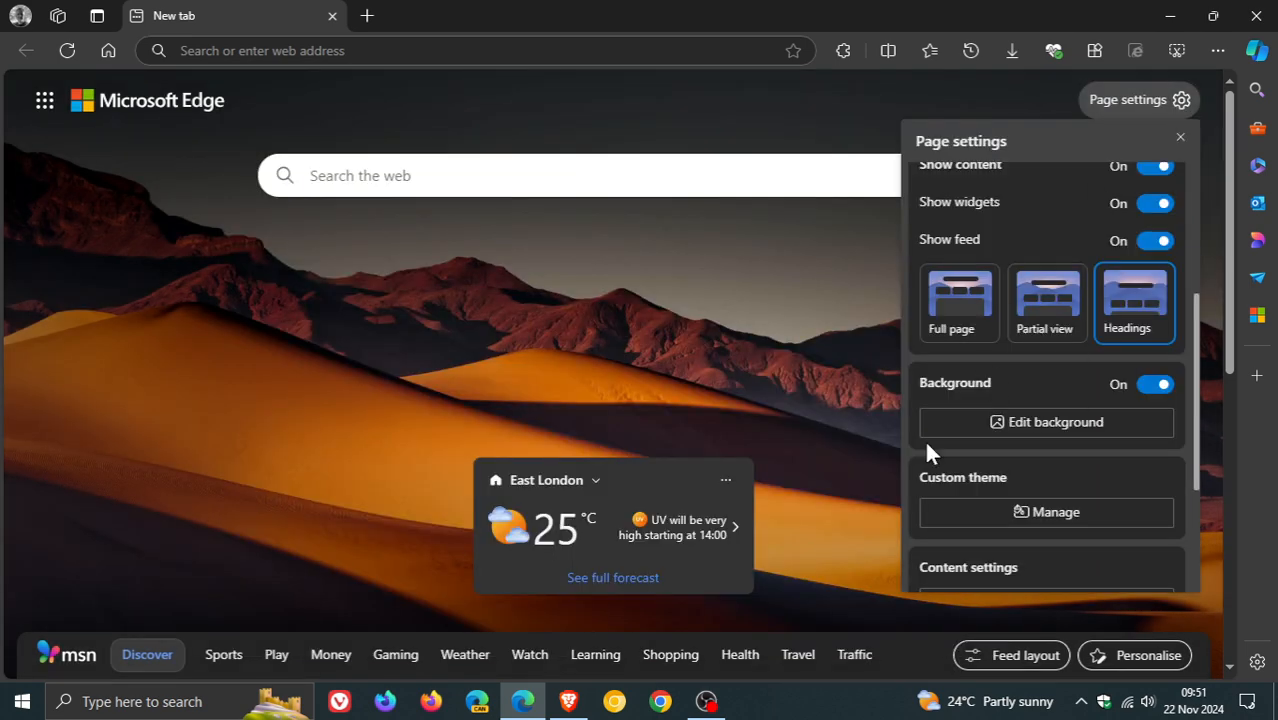
Step: Dismiss the Page settings flyout, leaving the new tab with its weather card
{"action": "scroll", "scroll_direction": "up", "scroll_amount": 3}
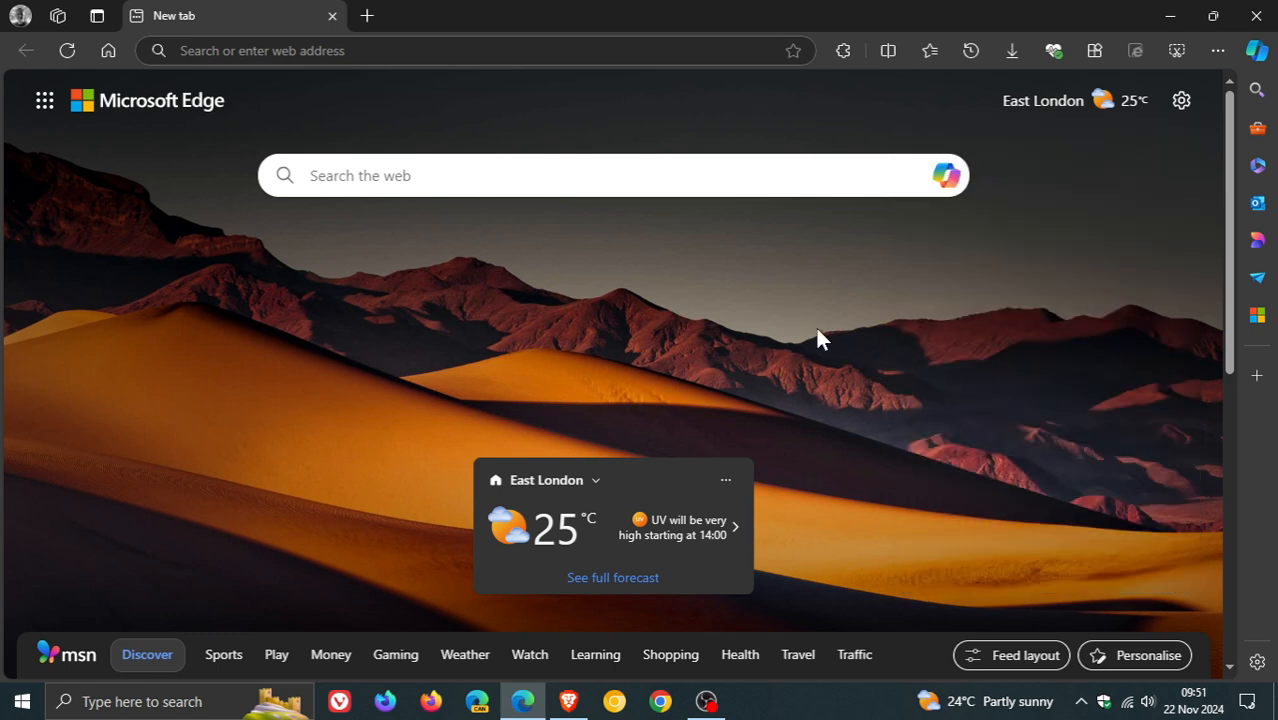
{"action": "mouse_move", "coordinate": [1040, 418]}
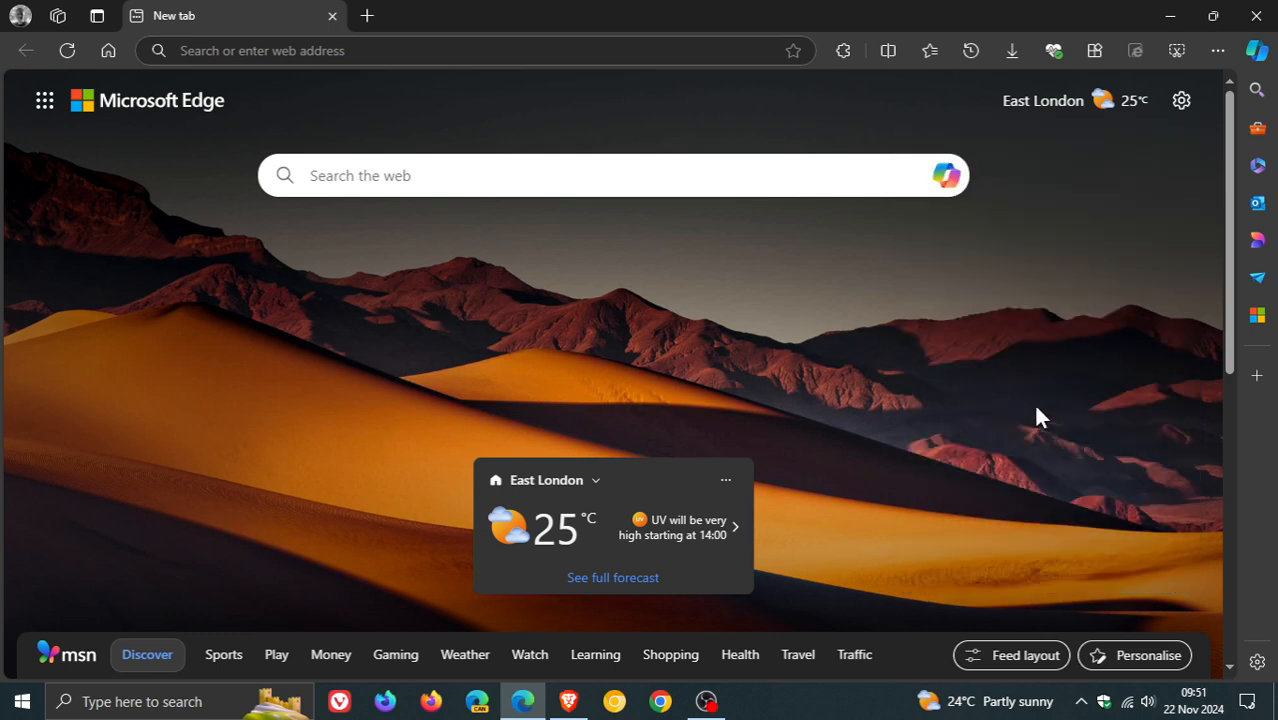